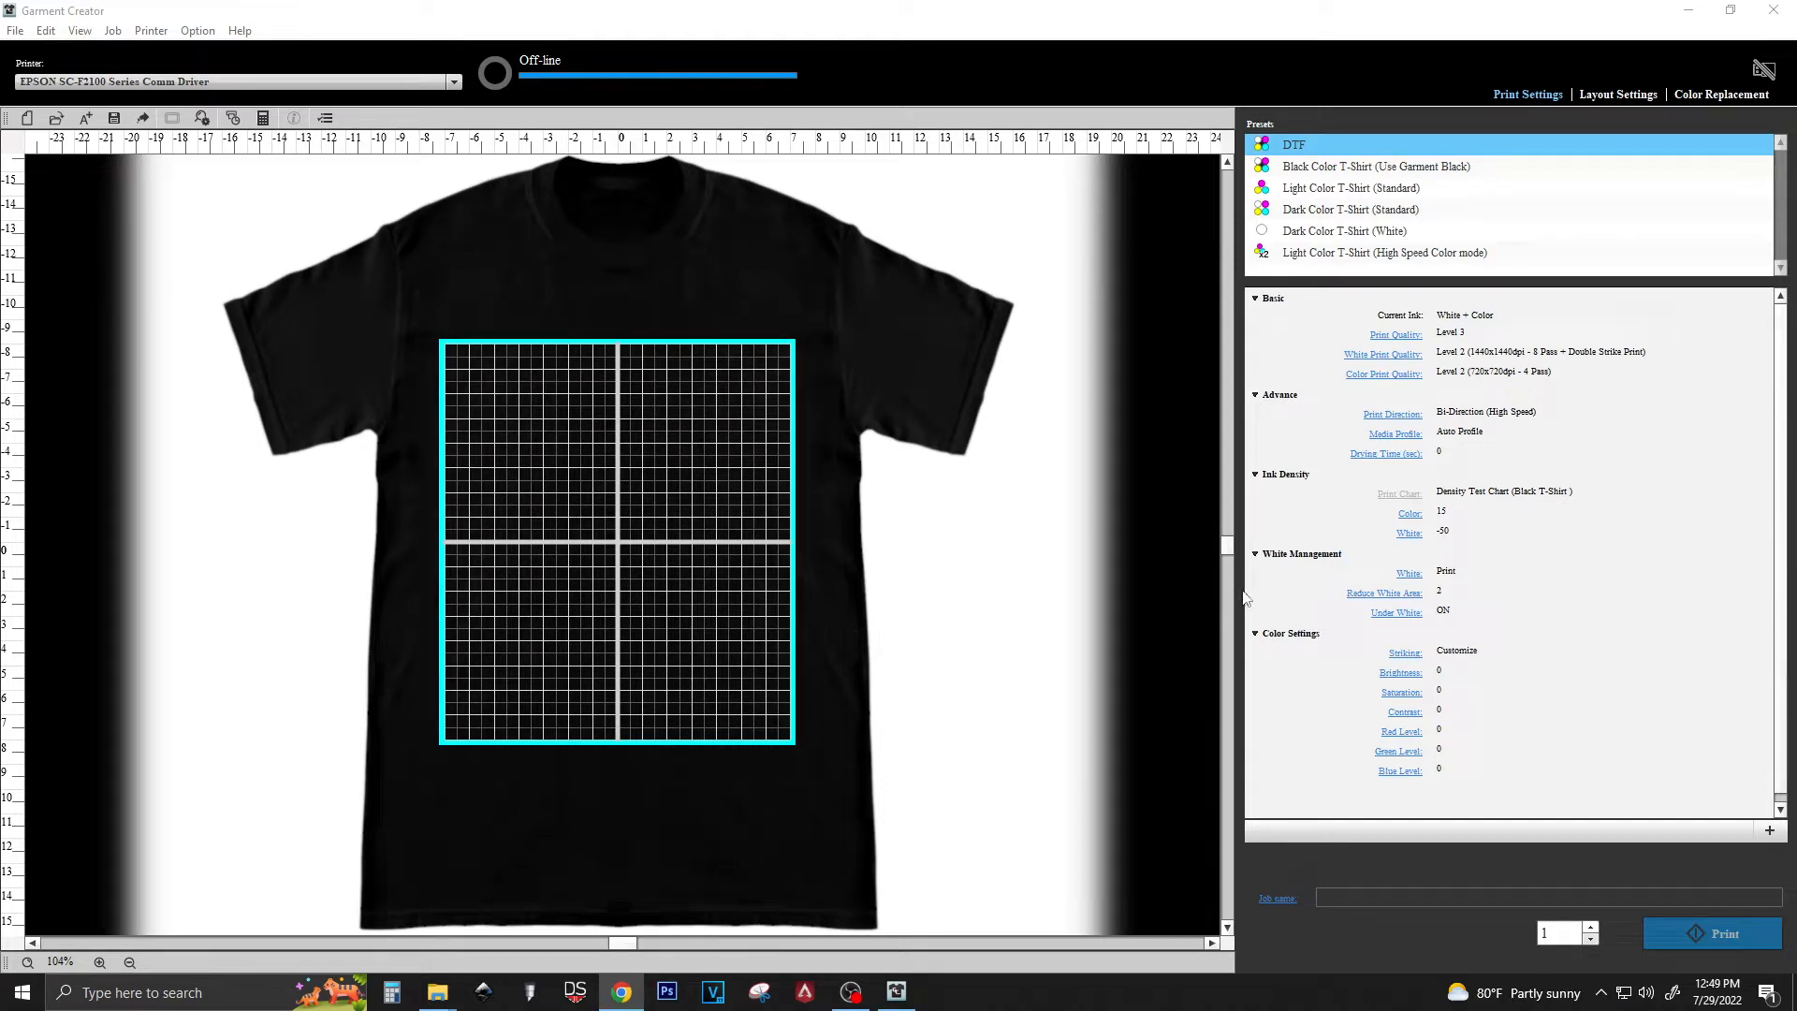
Step: Bring up Garment Creator's Help options to reach the version information
left_click(1297, 553)
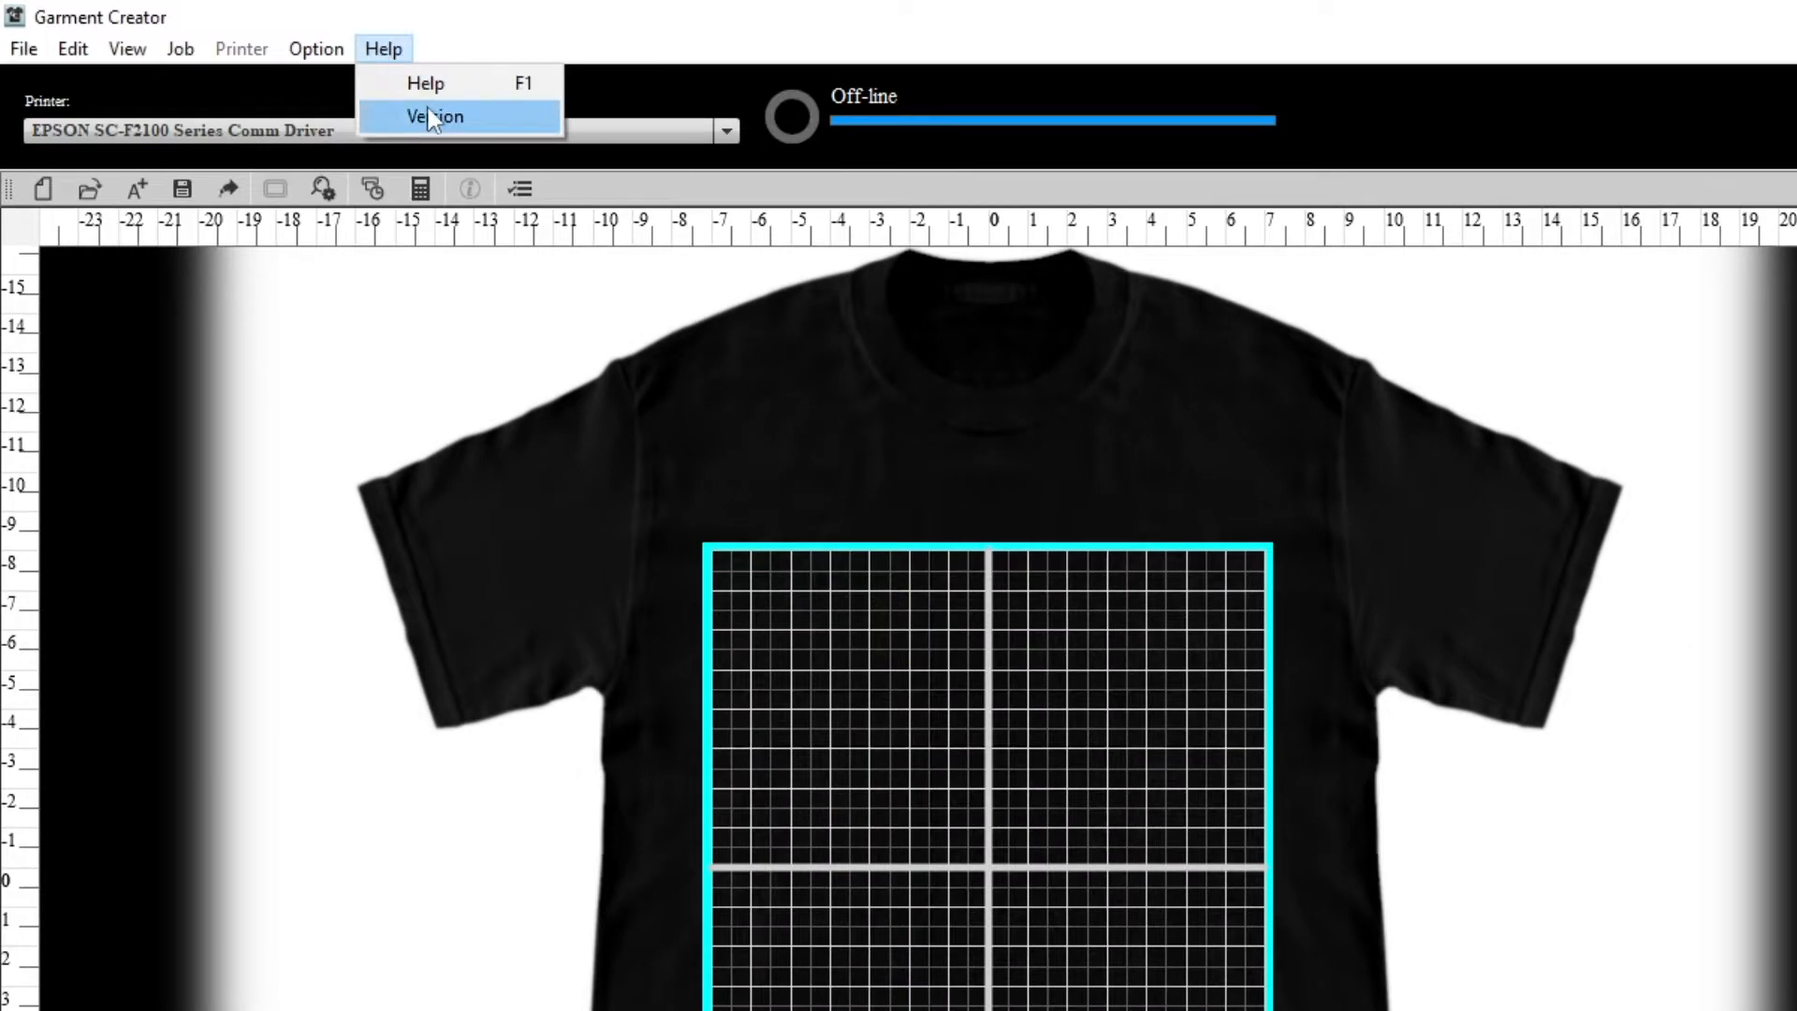
Step: Show the About screen identifying the installed build as version 2.1.4.042567
left_click(433, 116)
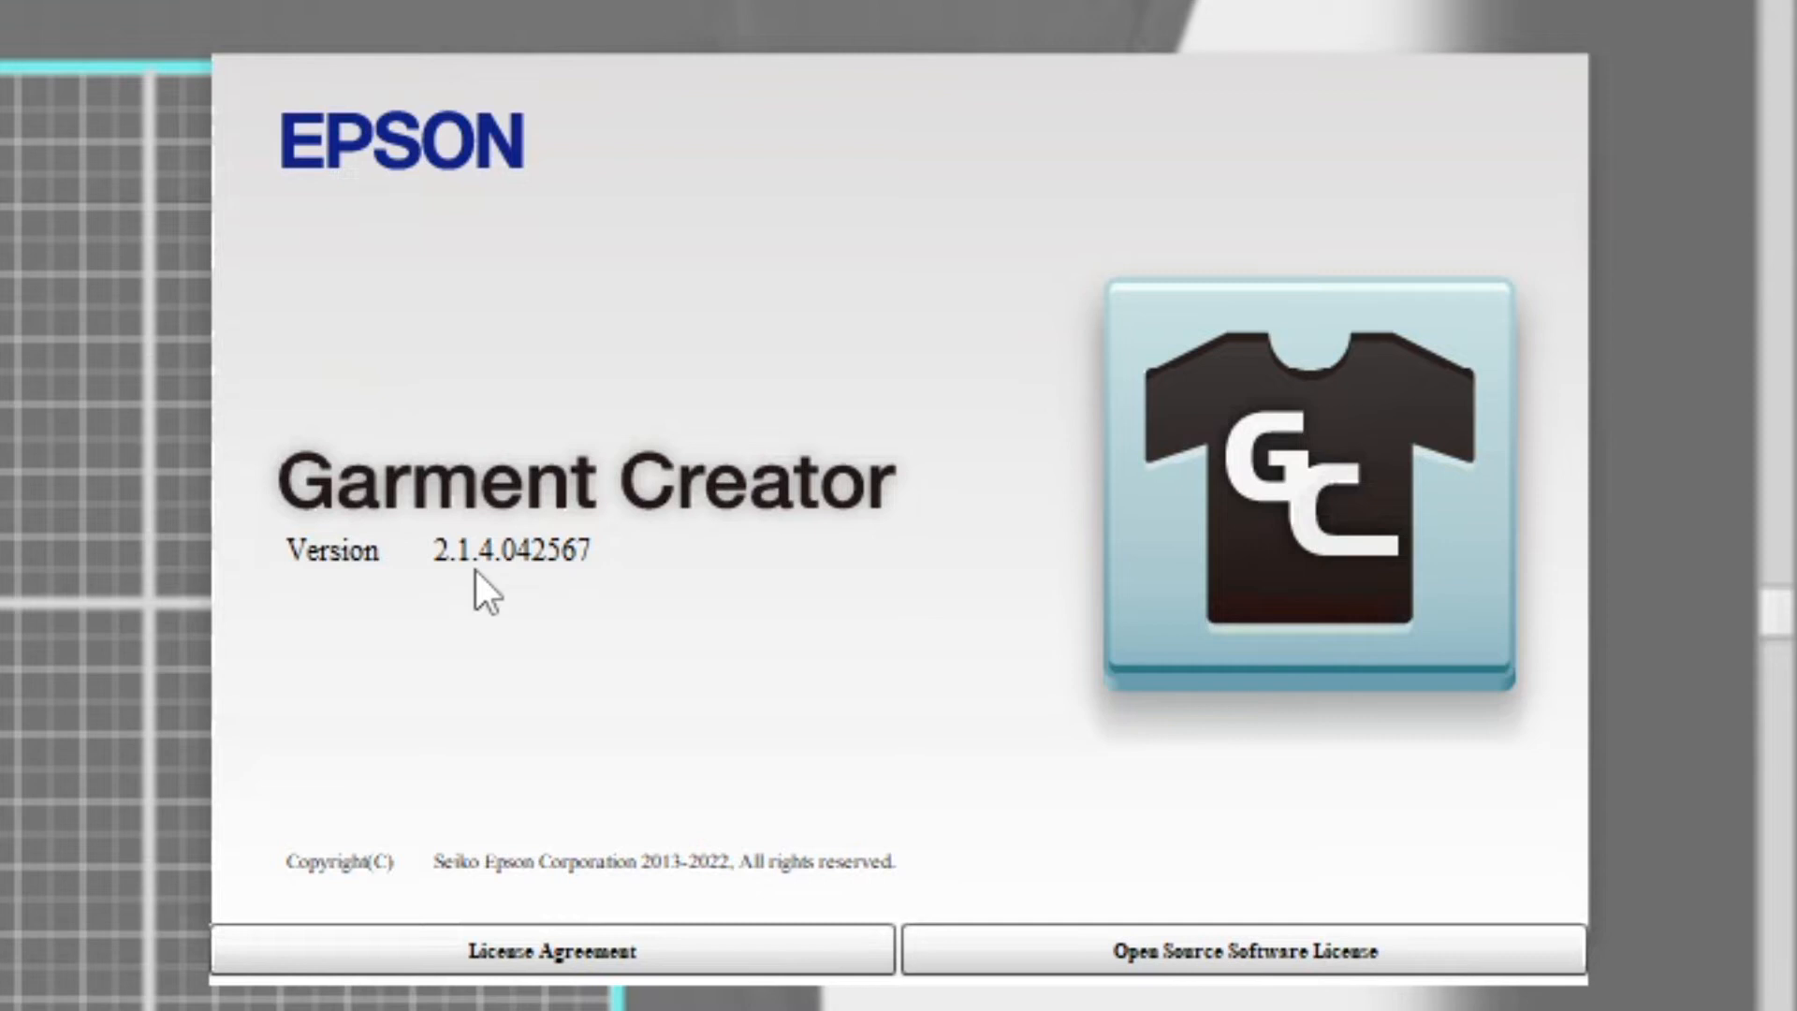
mouse_move(470, 604)
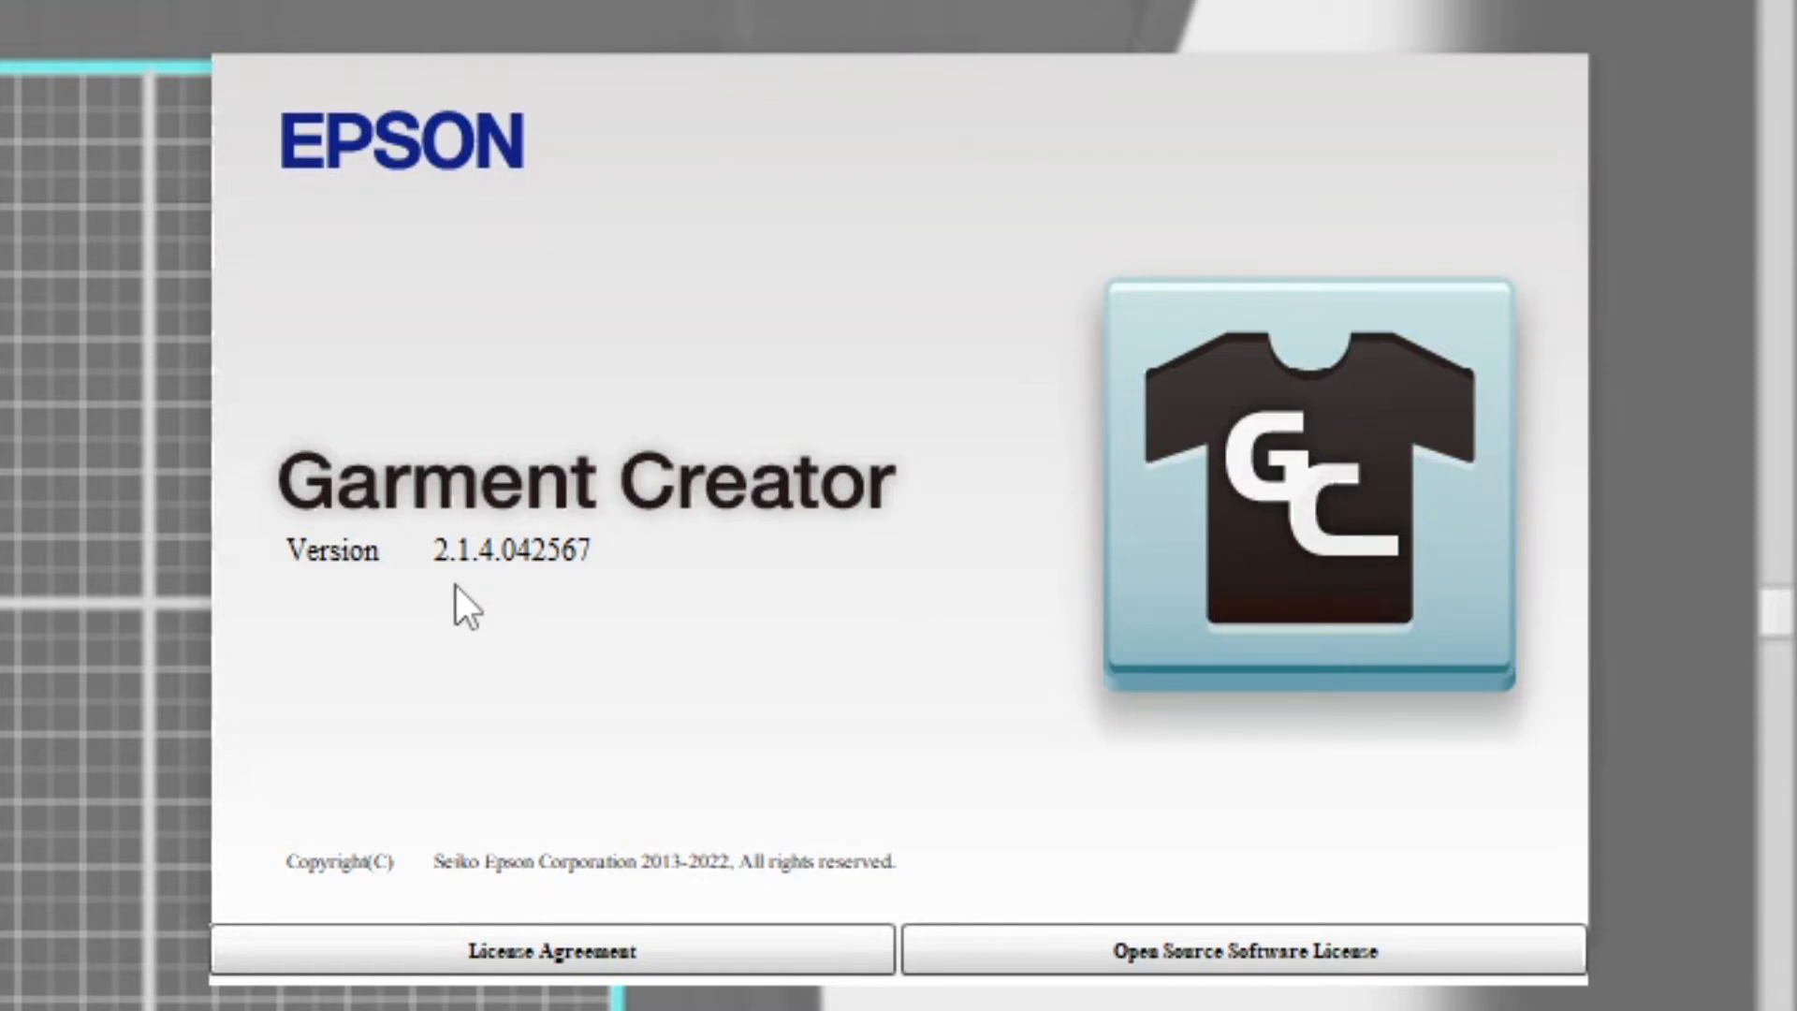
mouse_move(506, 578)
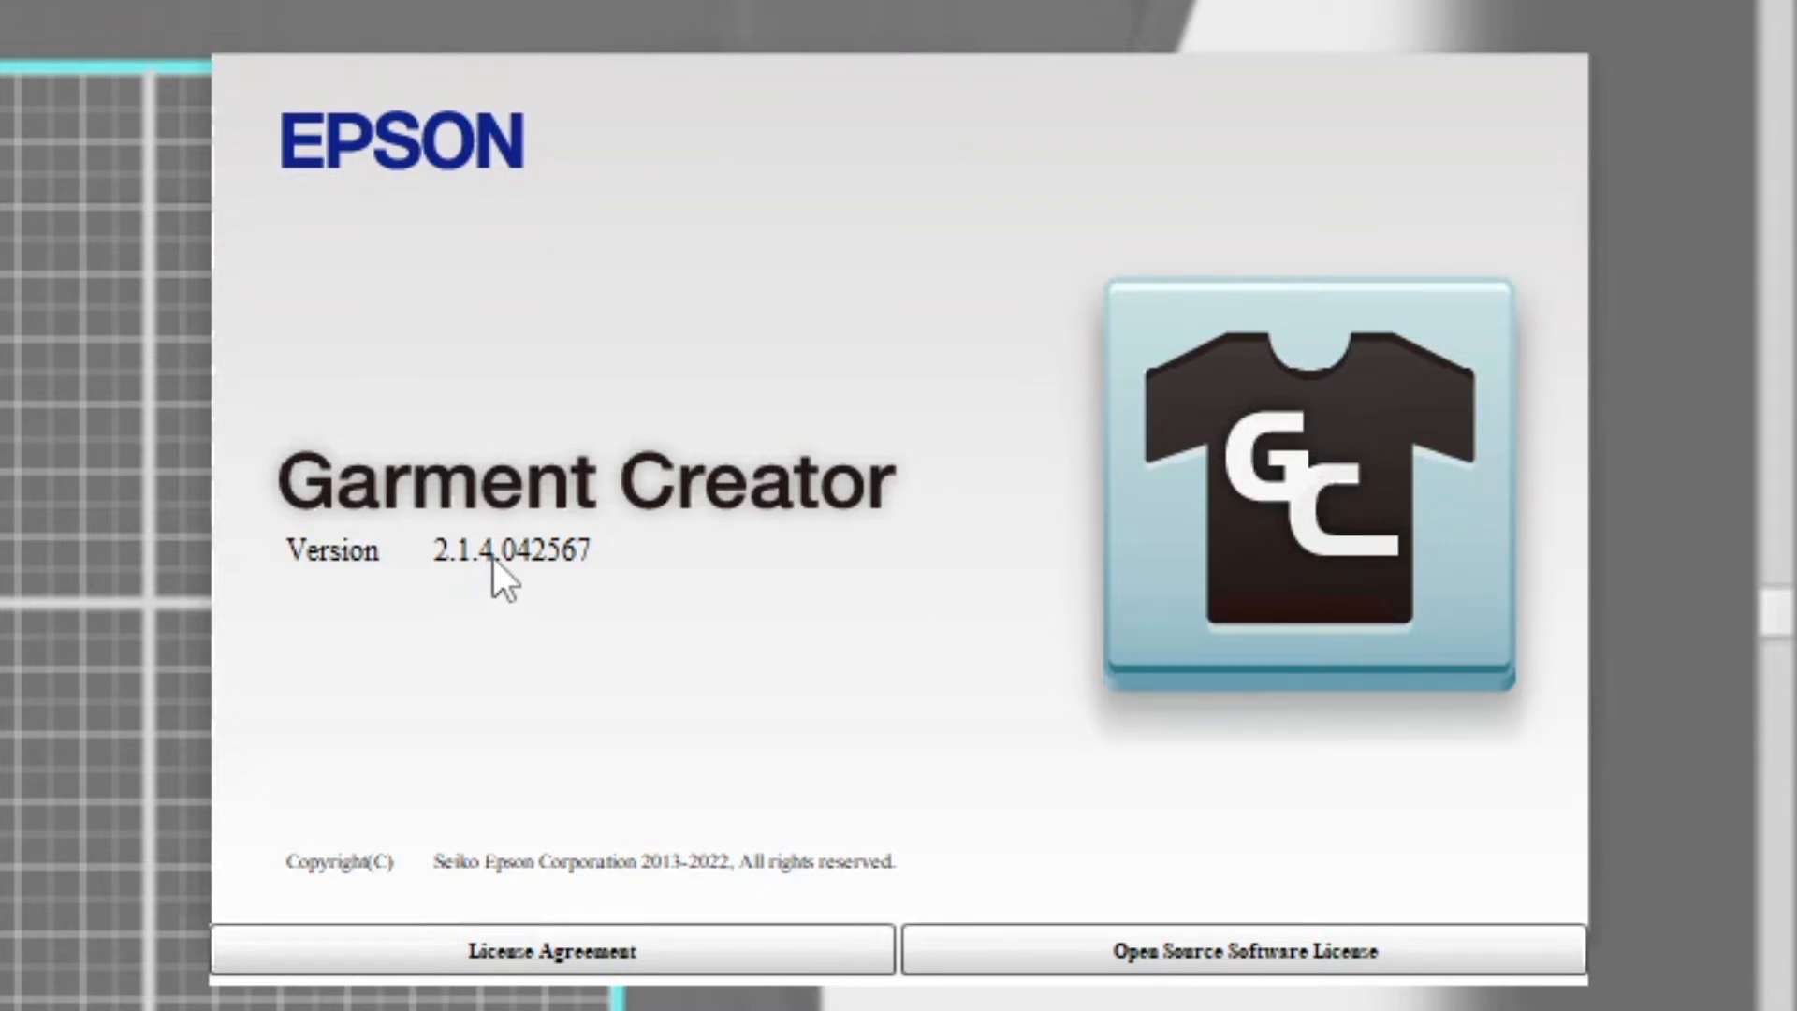
mouse_move(326, 415)
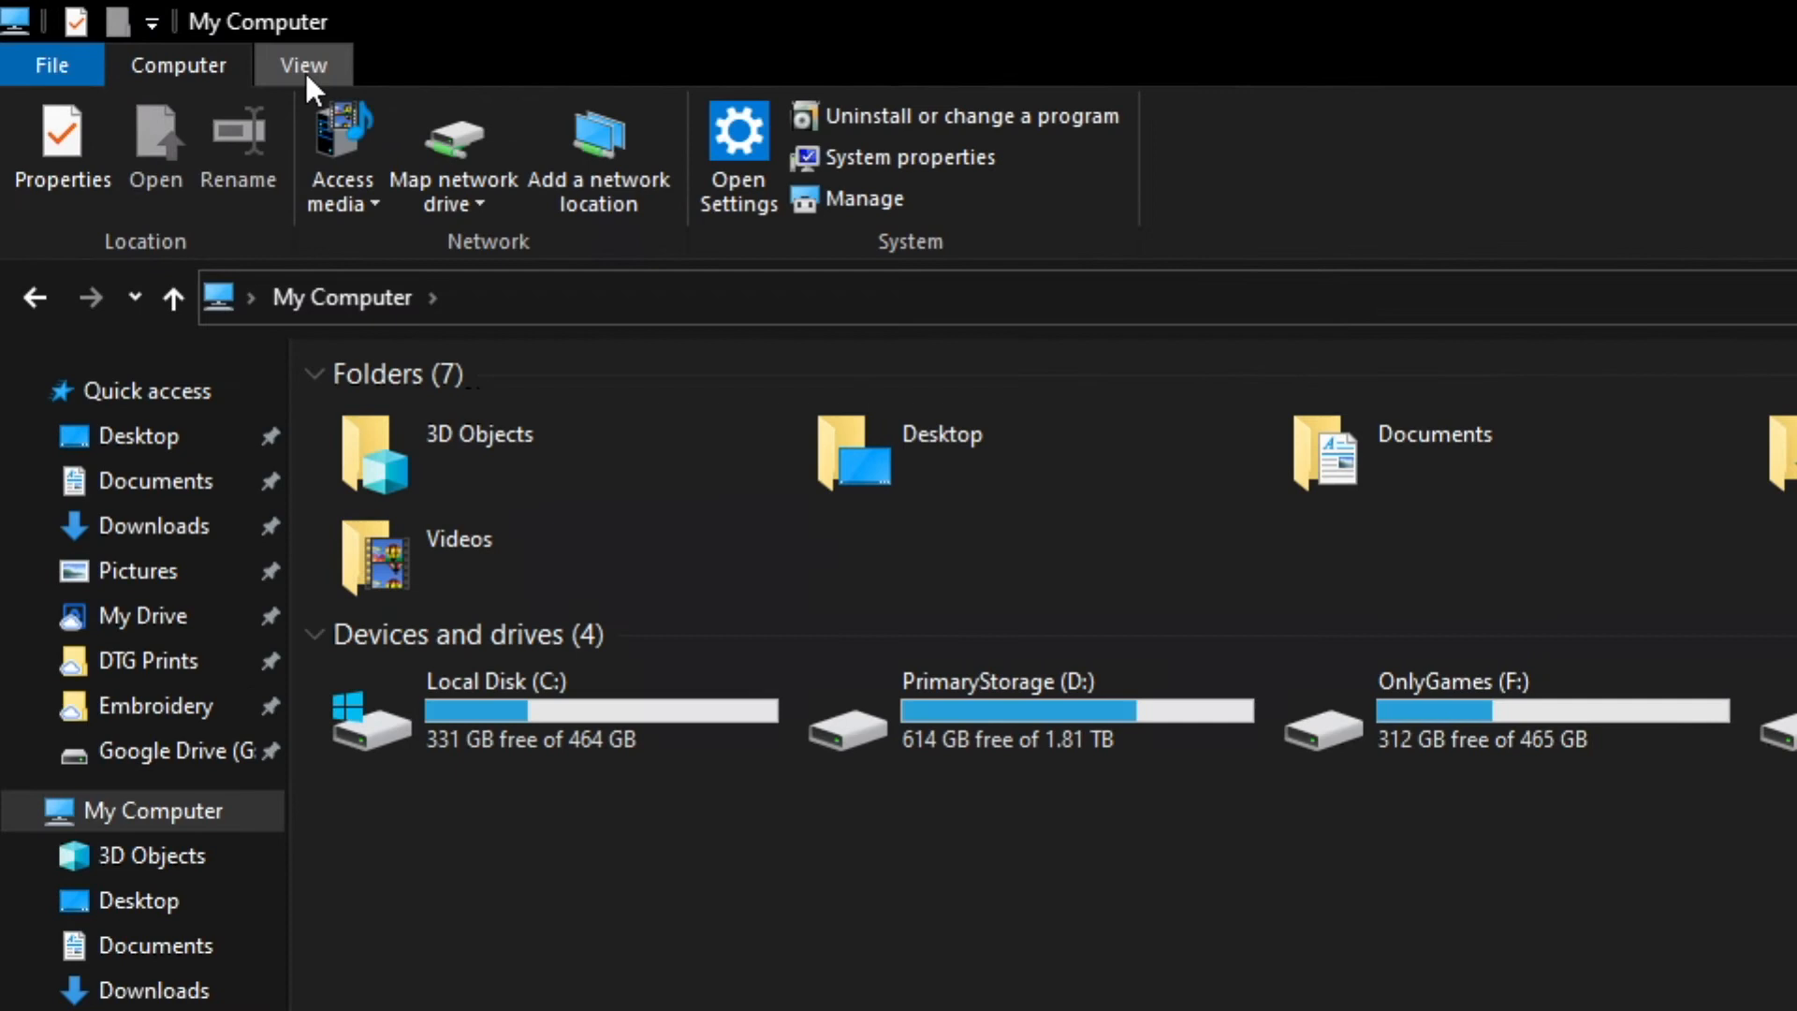
Step: Make hidden items and file name extensions visible in File Explorer's View settings
left_click(302, 64)
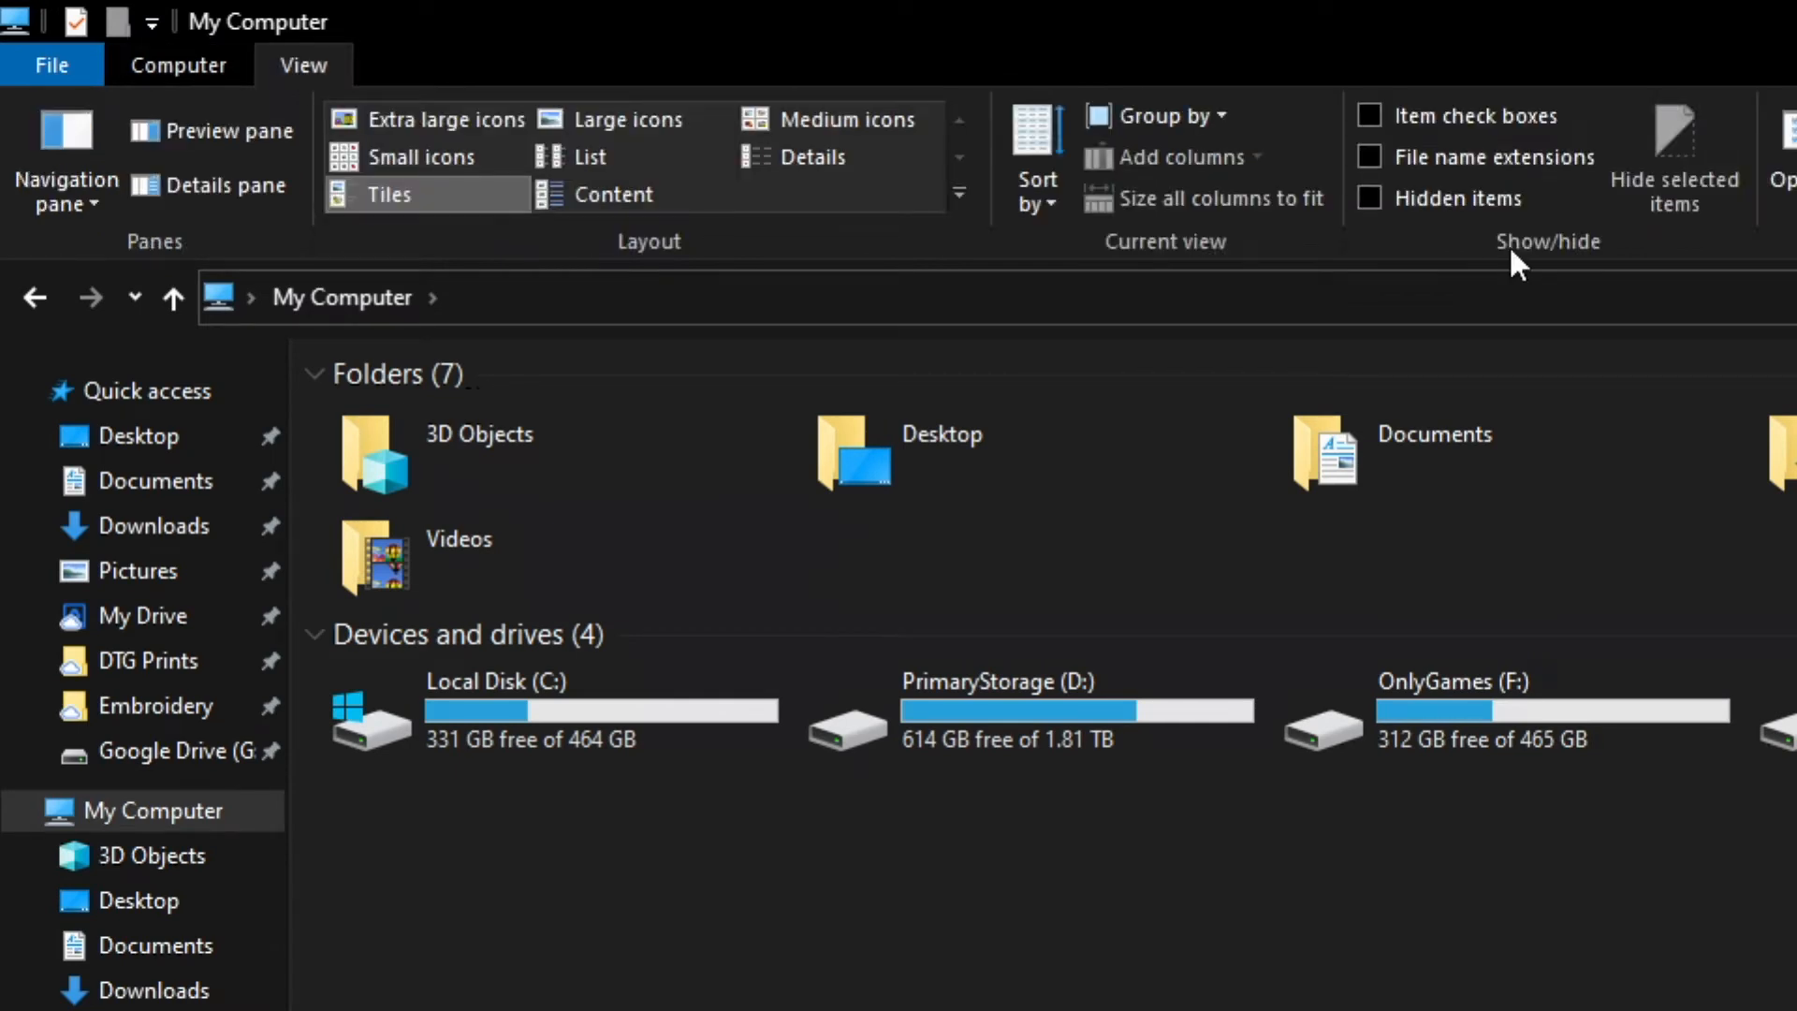
left_click(1369, 198)
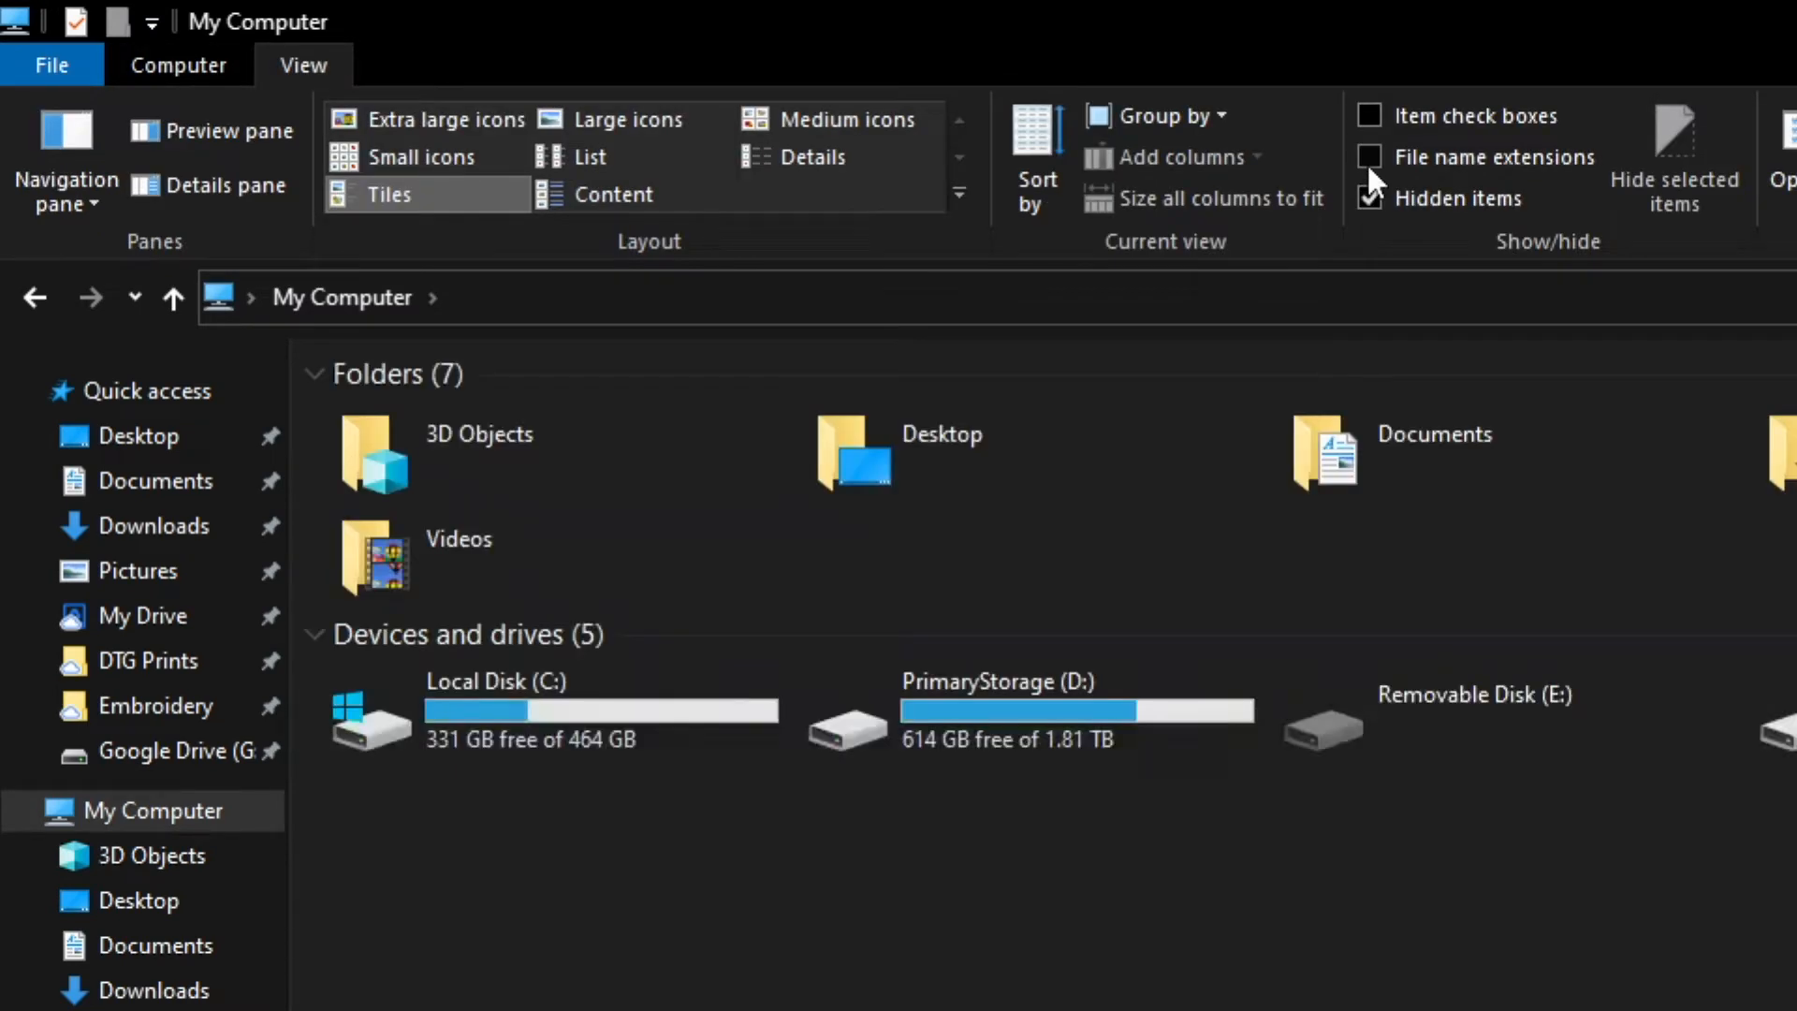
left_click(1371, 157)
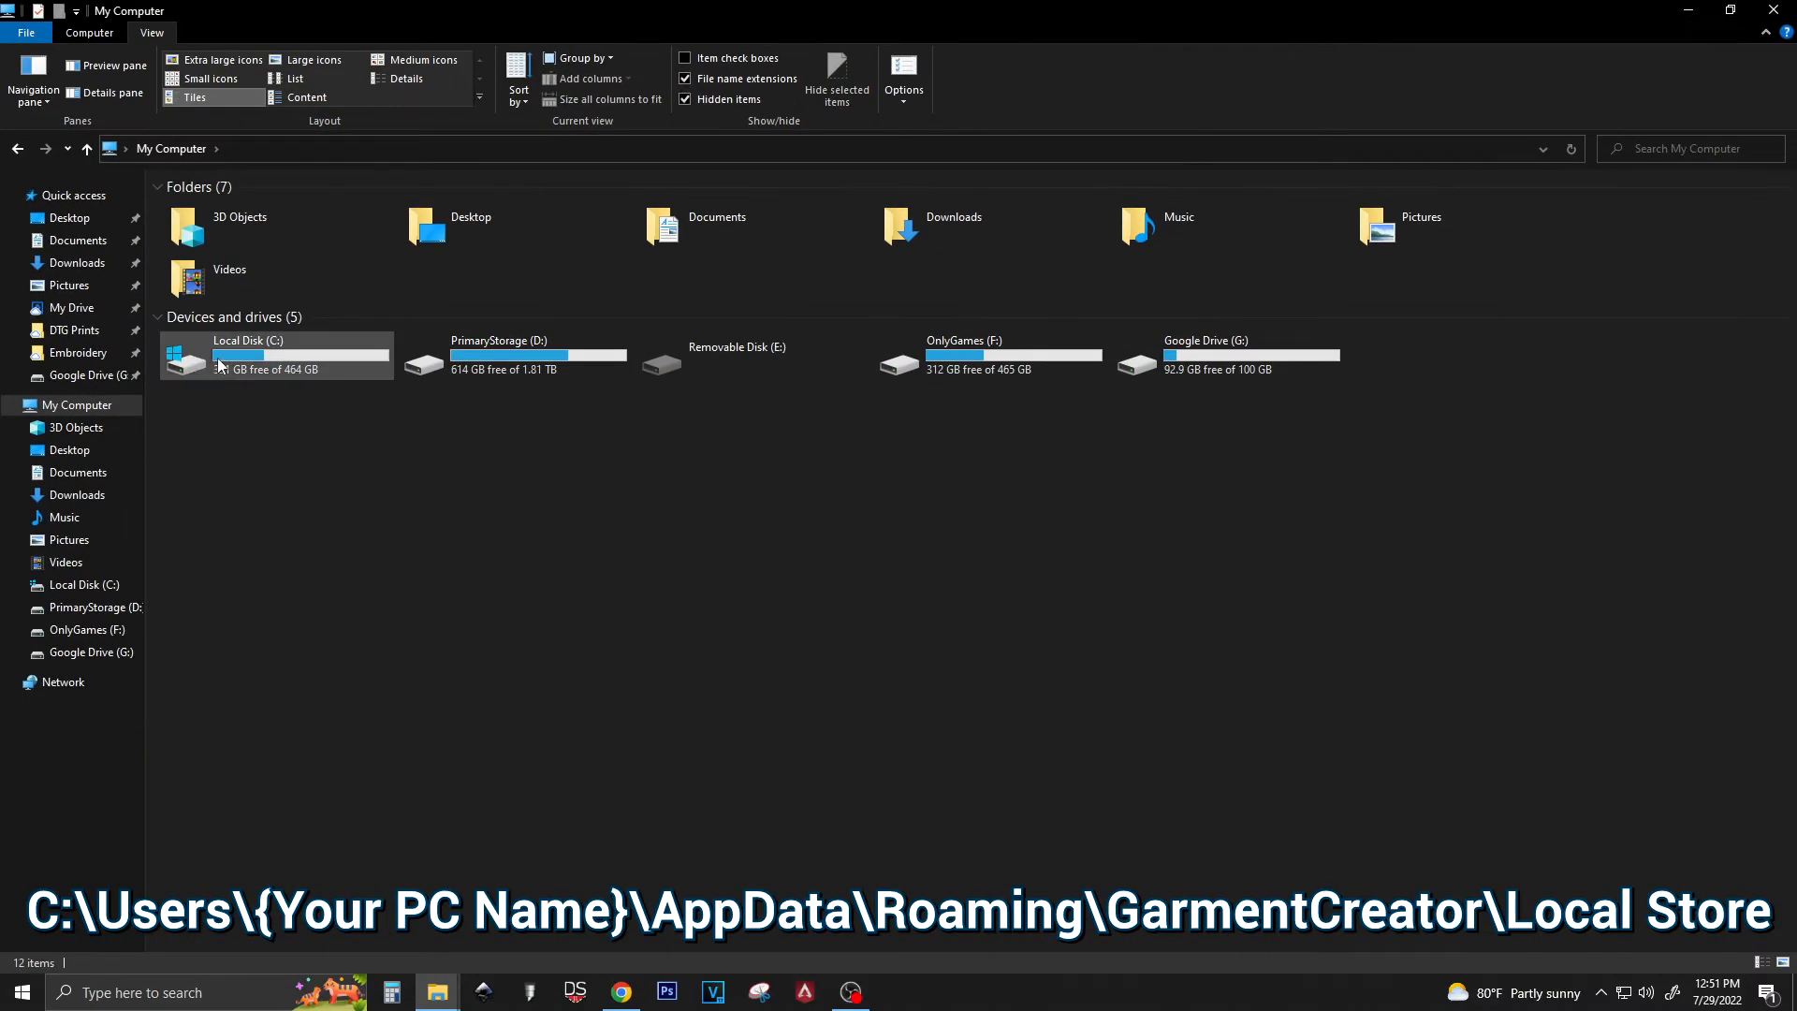
Step: Navigate C: > Users > user folder > AppData > Roaming > GarmentCreator > Local Store
double_click(247, 357)
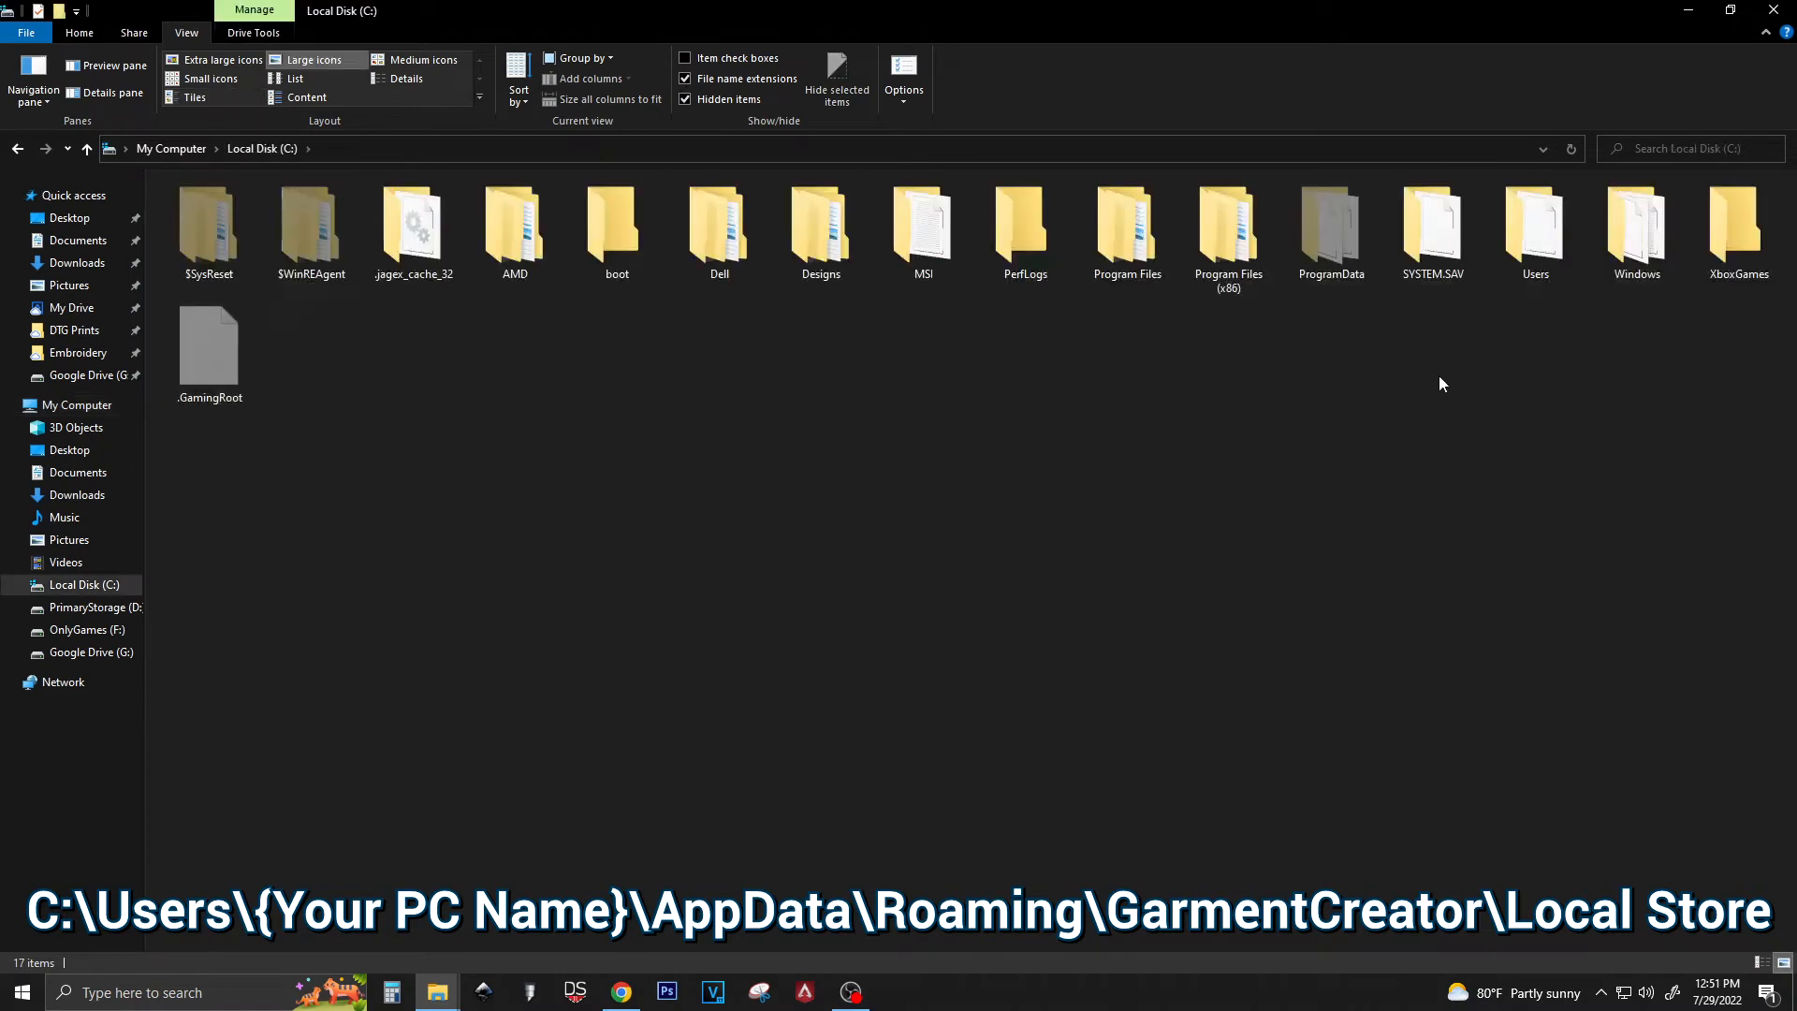
double_click(1533, 226)
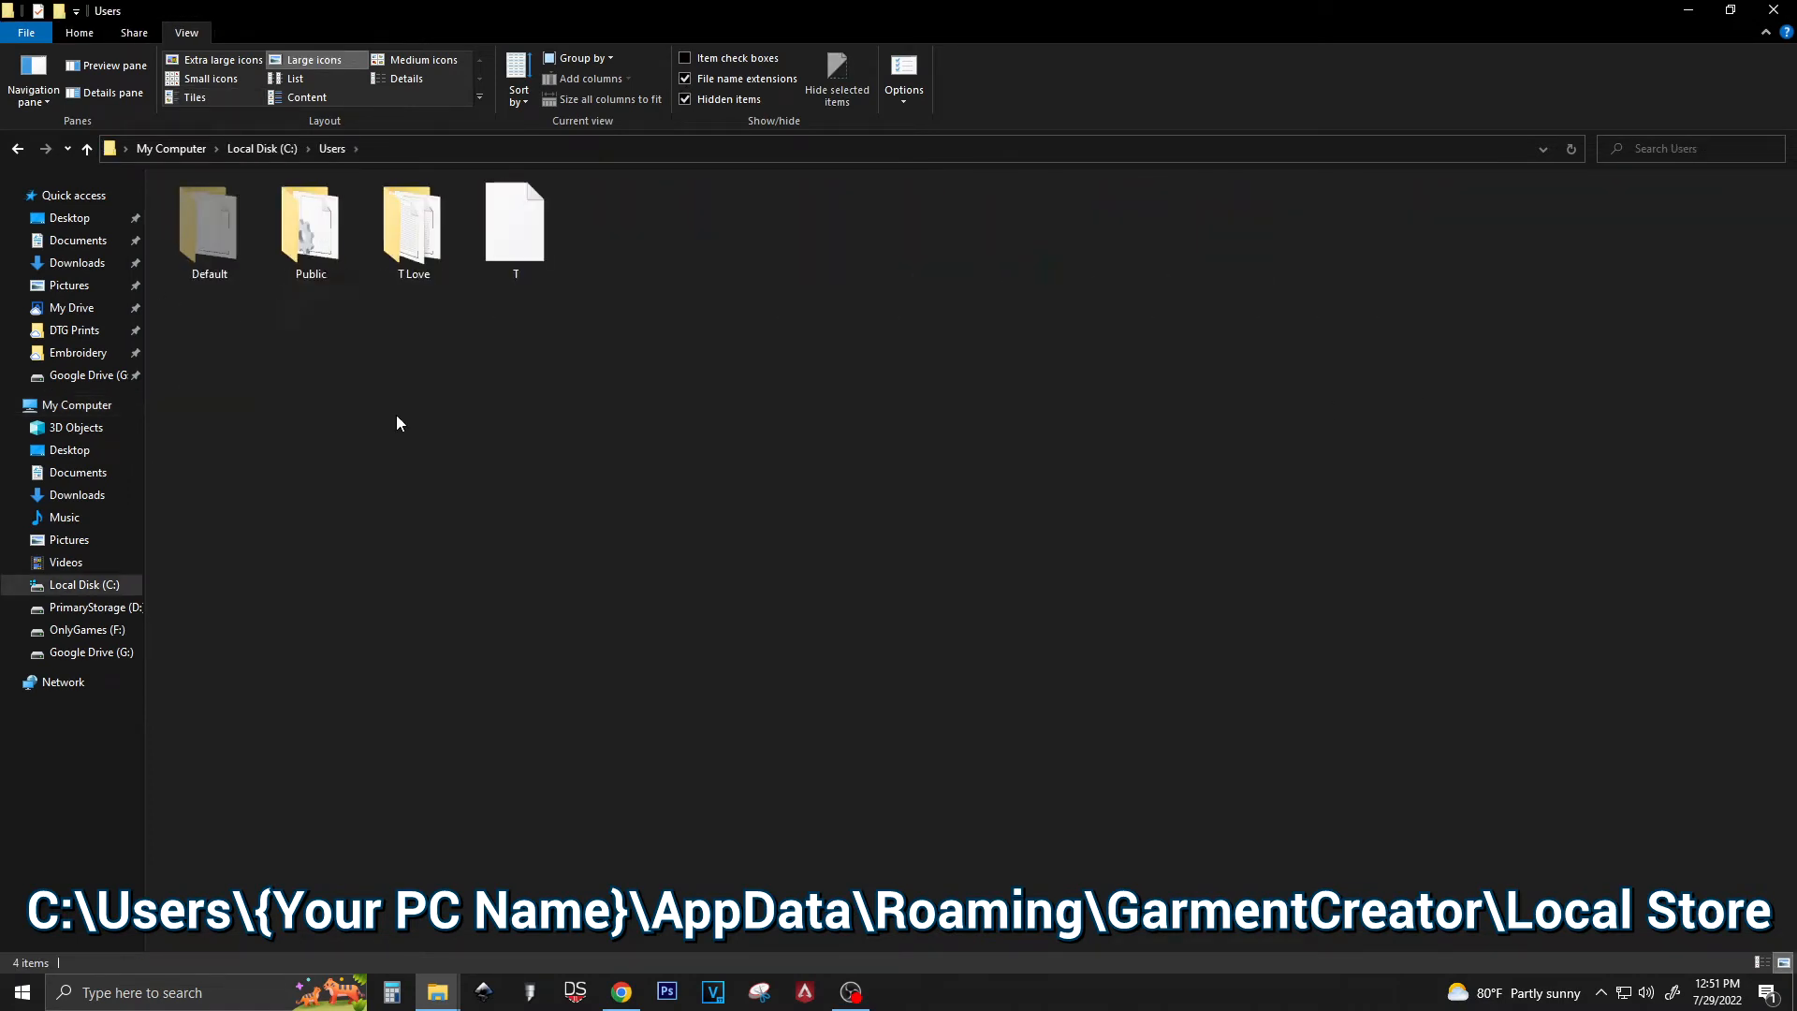
left_click(413, 223)
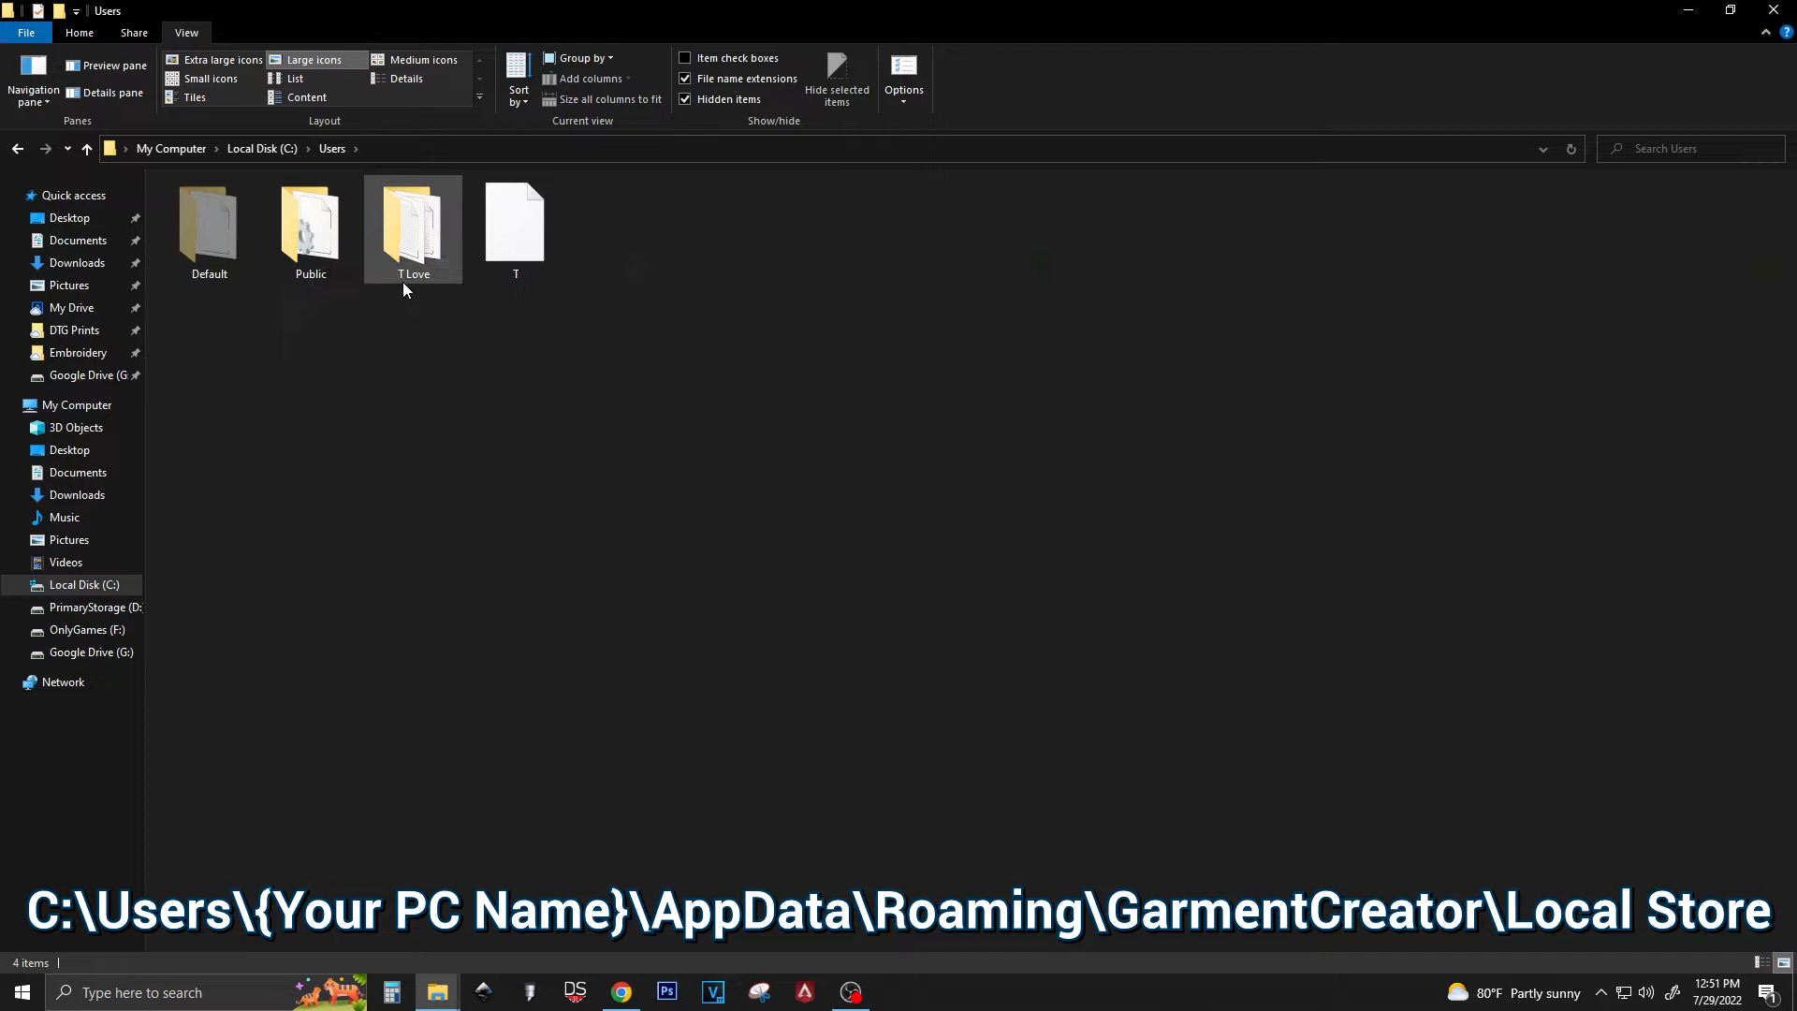
double_click(413, 223)
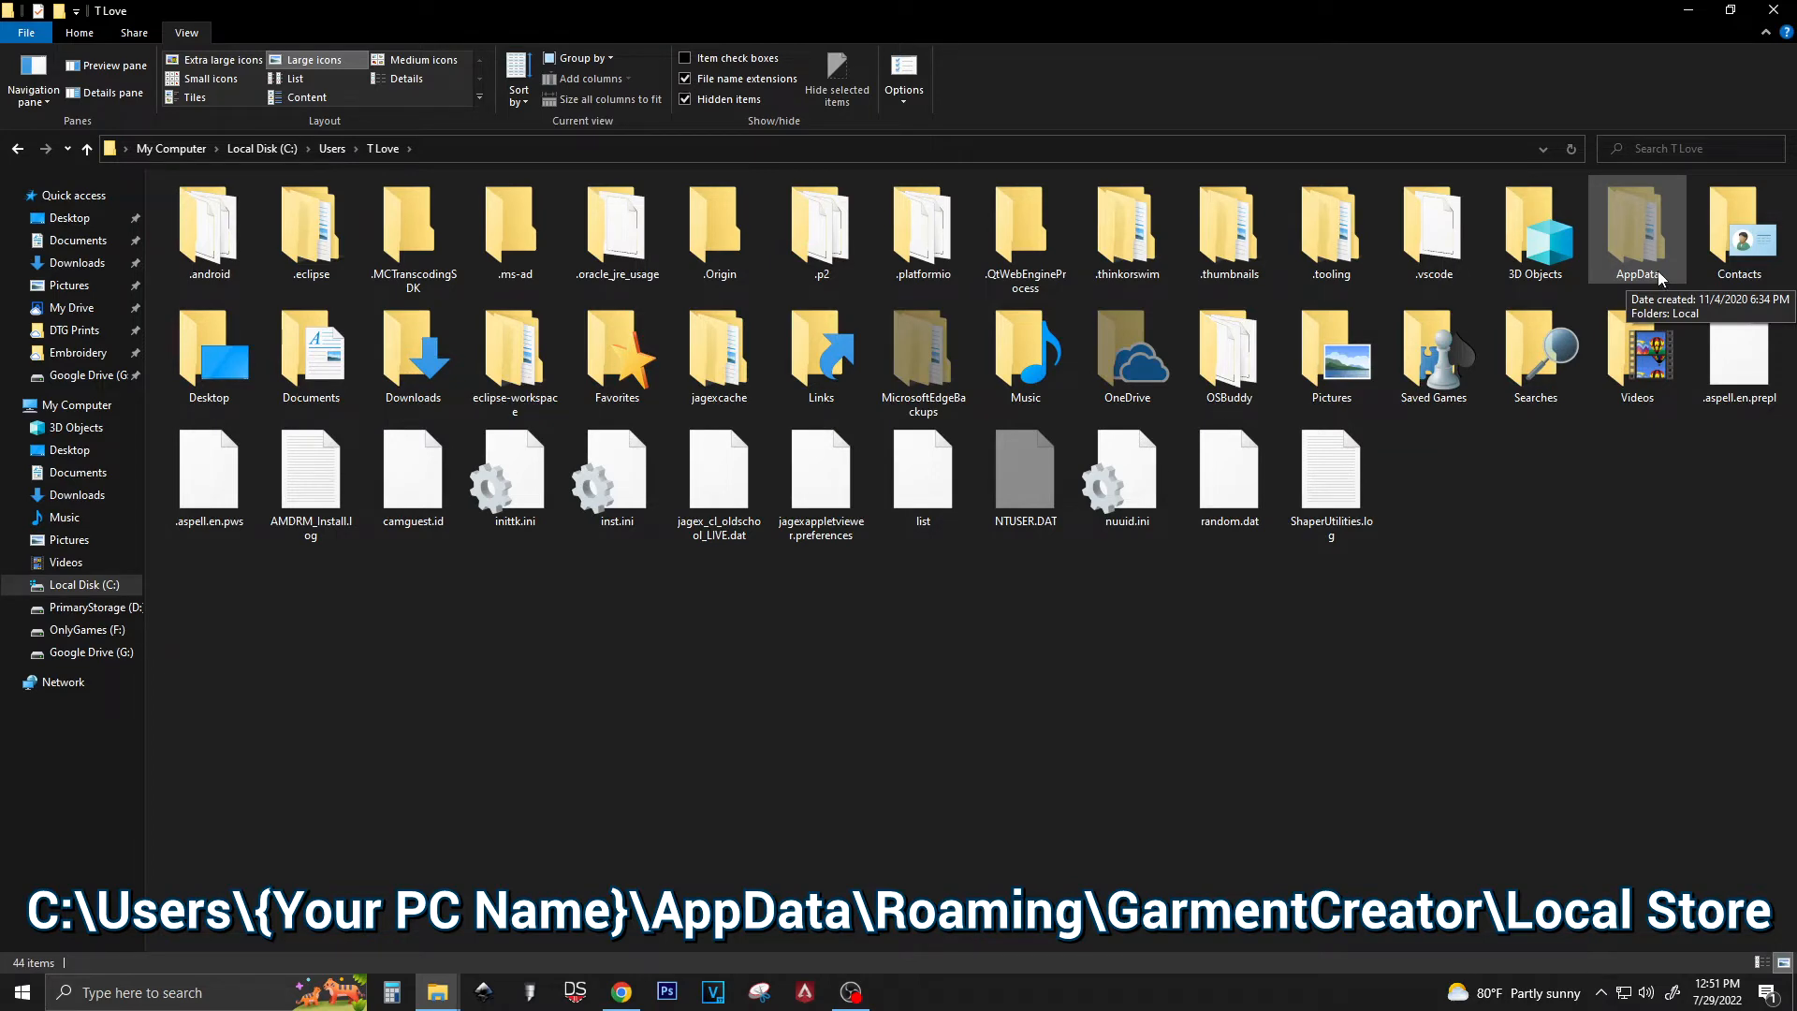
double_click(1637, 230)
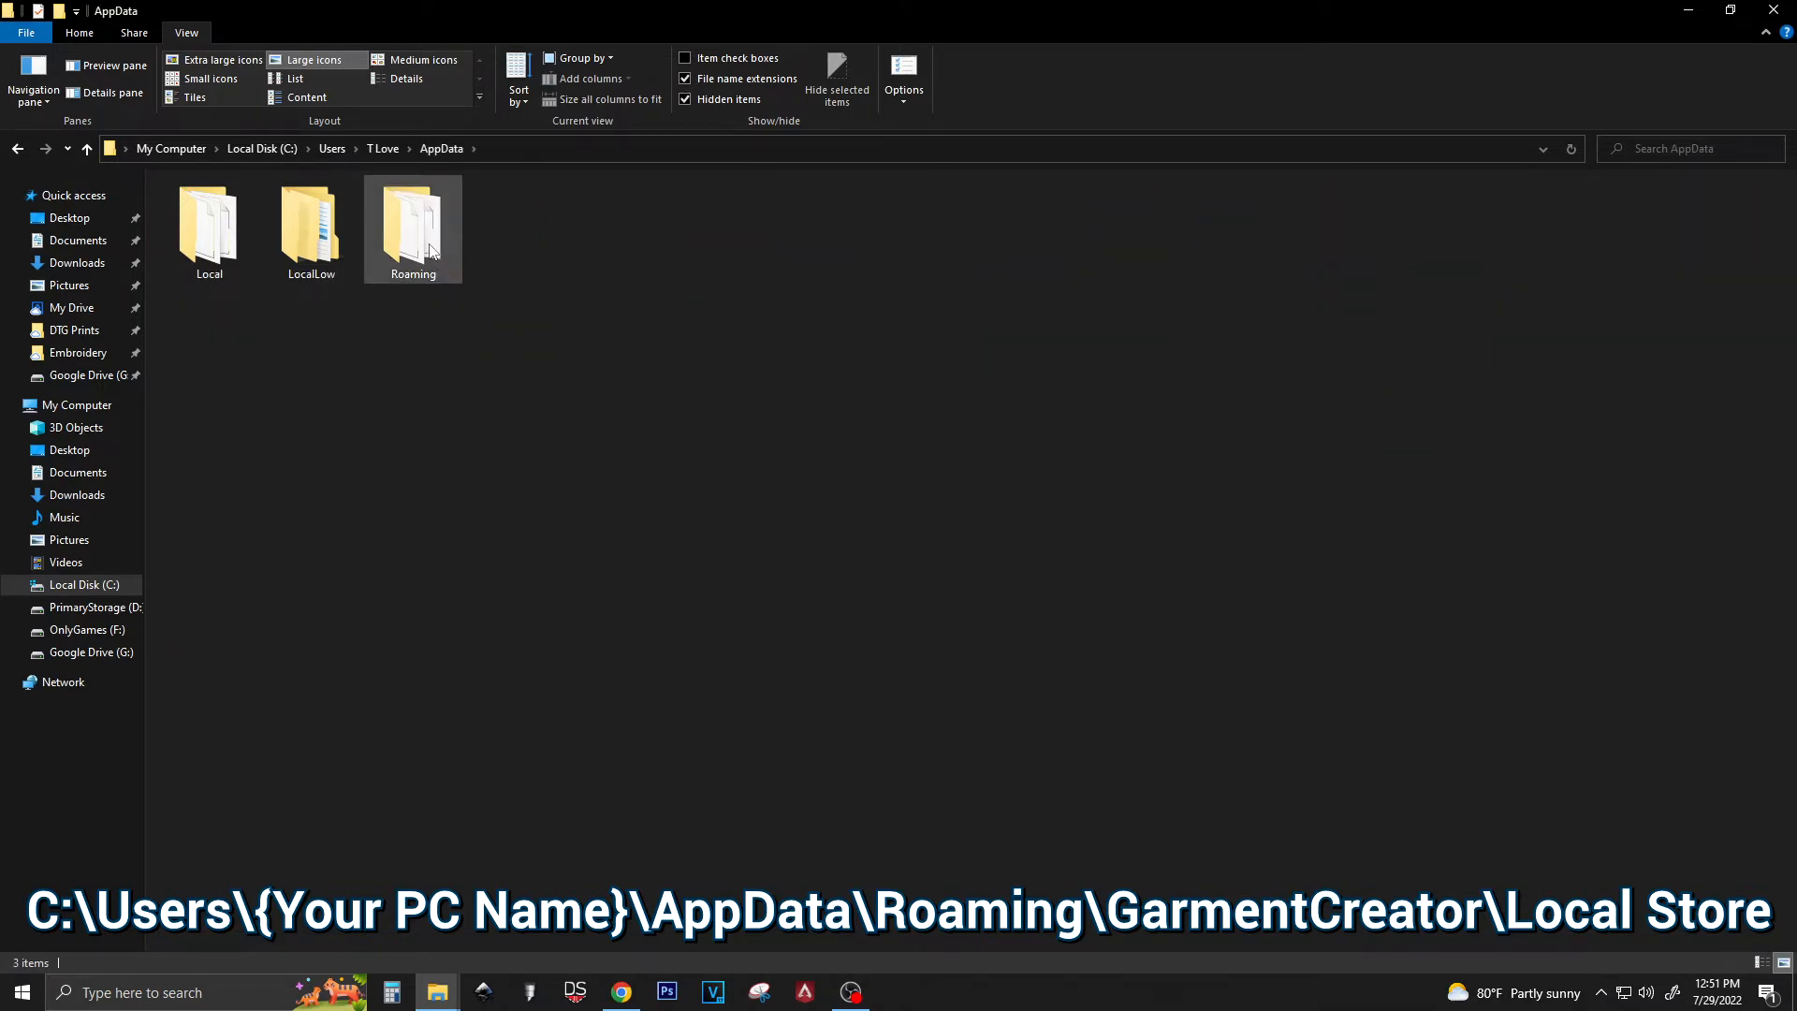
double_click(413, 230)
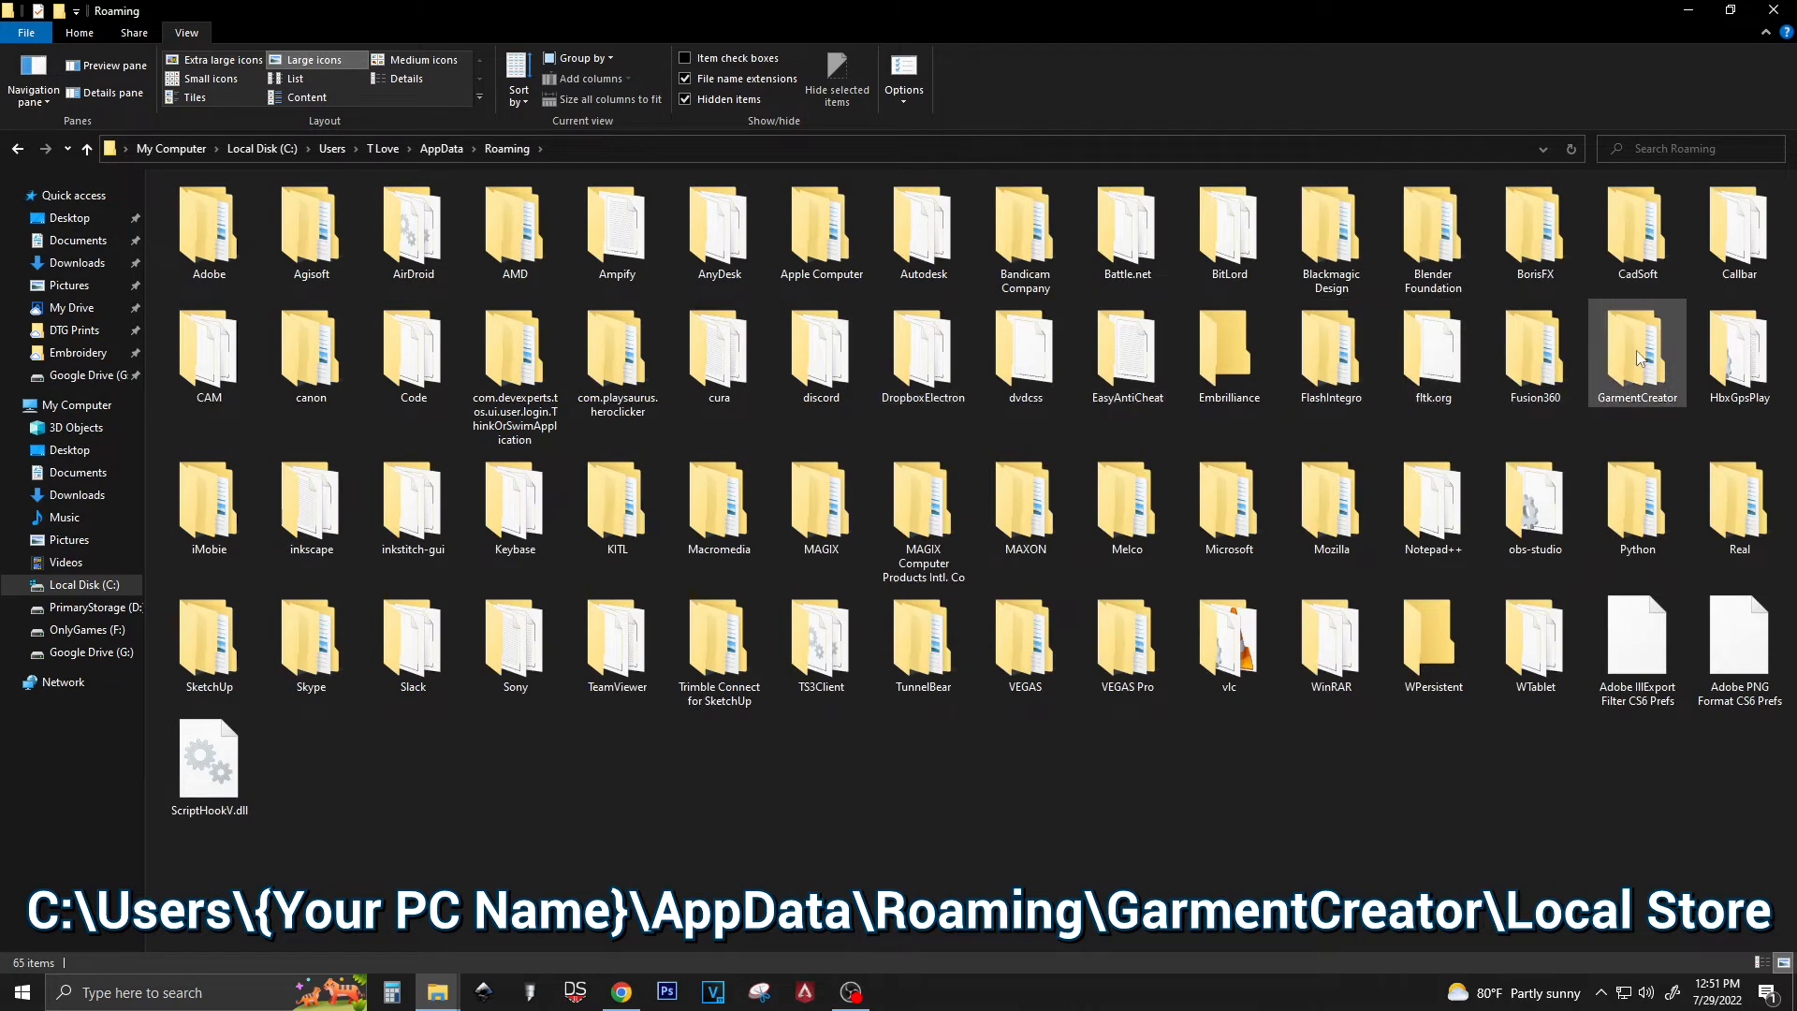
double_click(1637, 352)
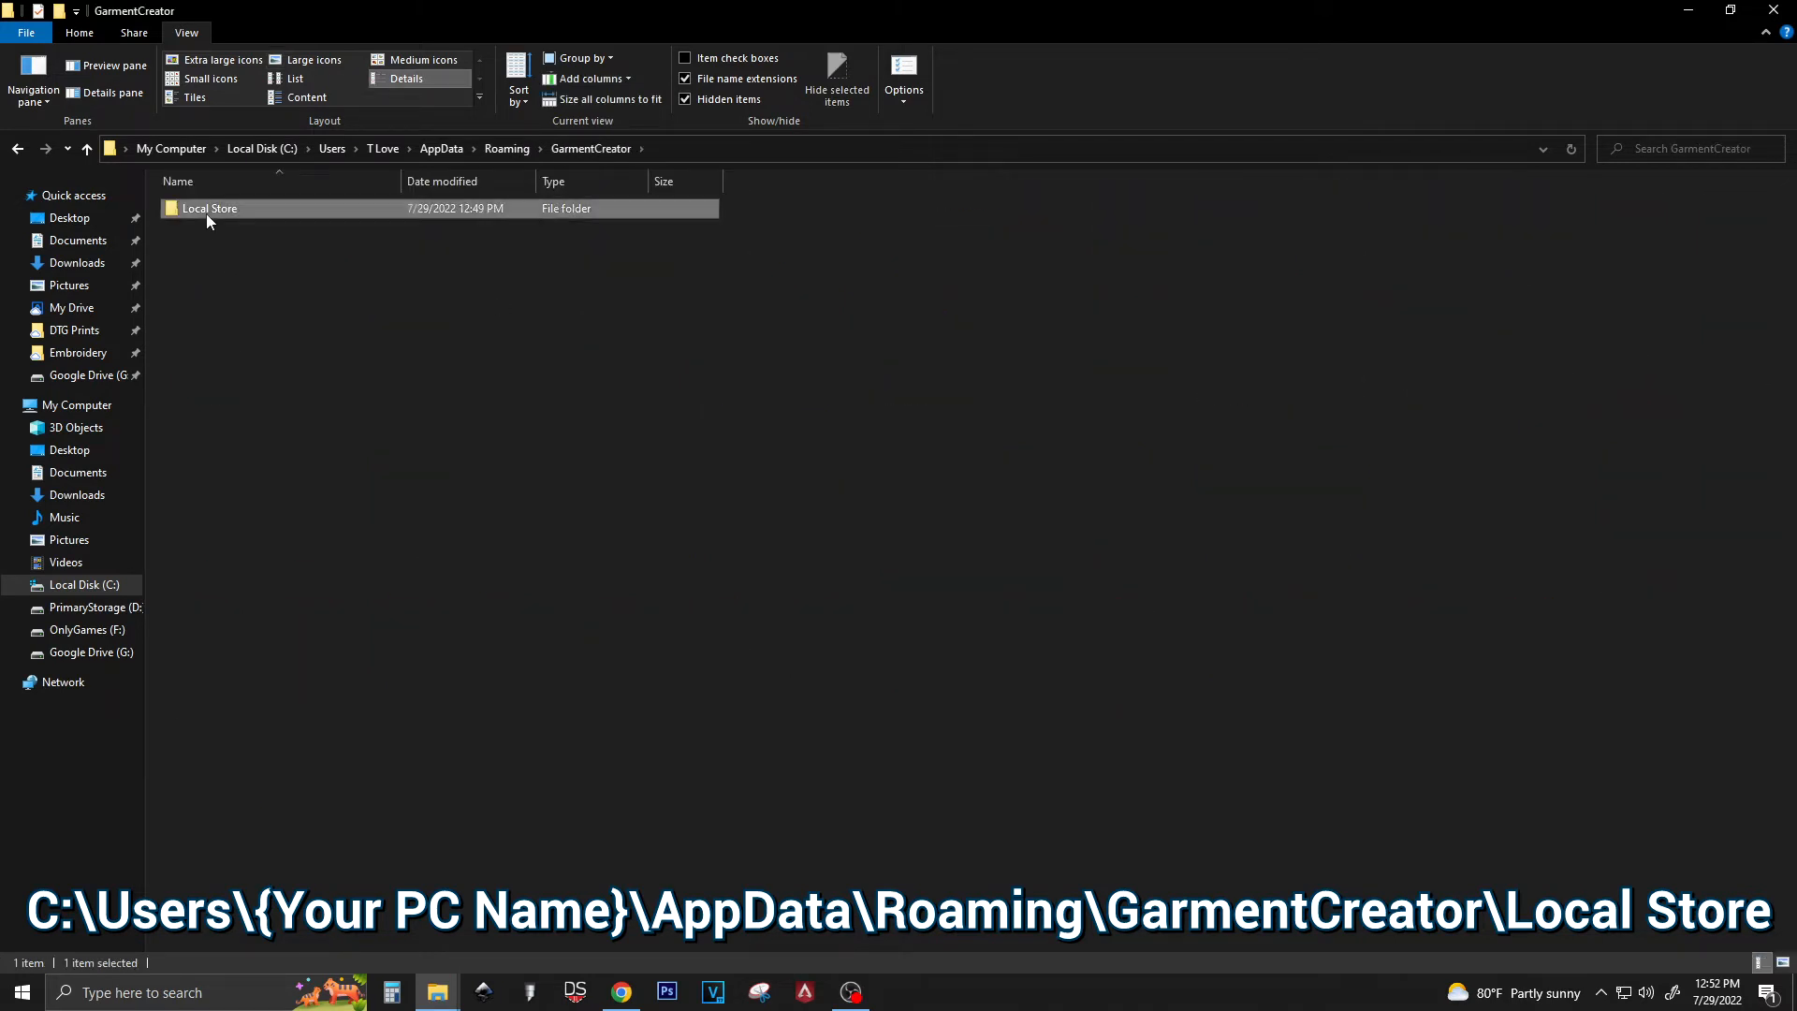
double_click(210, 208)
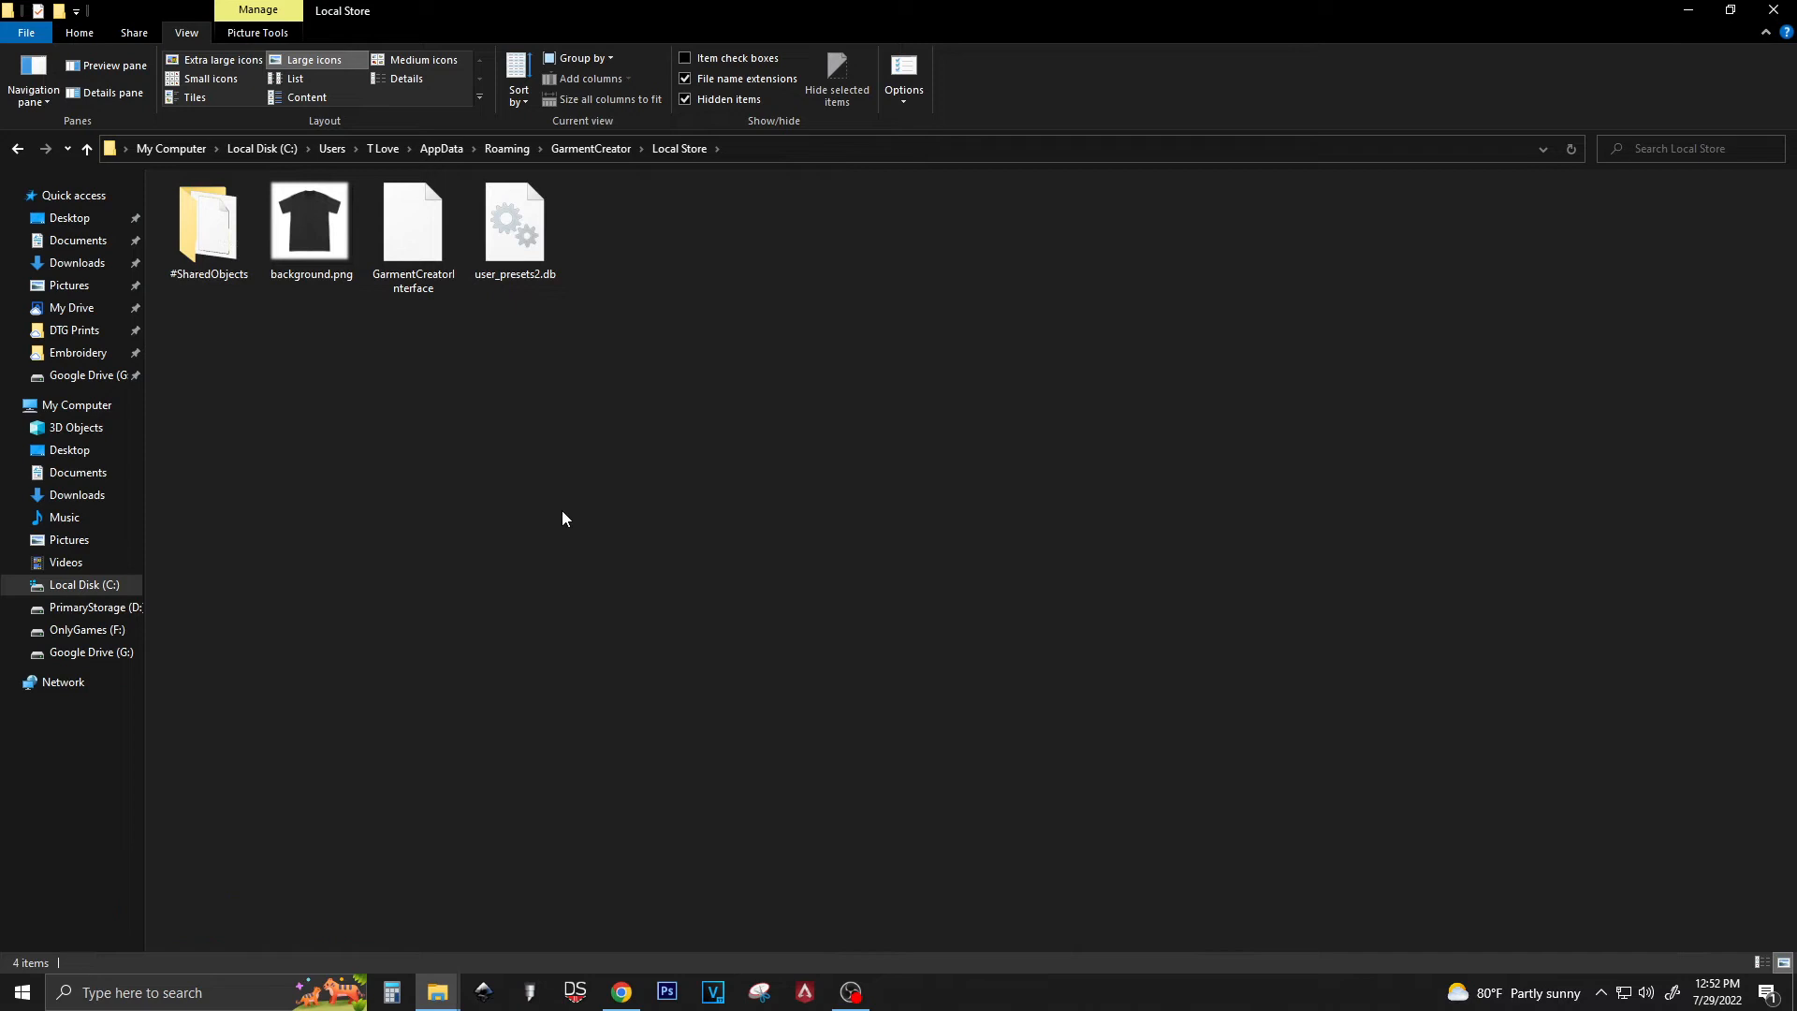
mouse_move(262, 344)
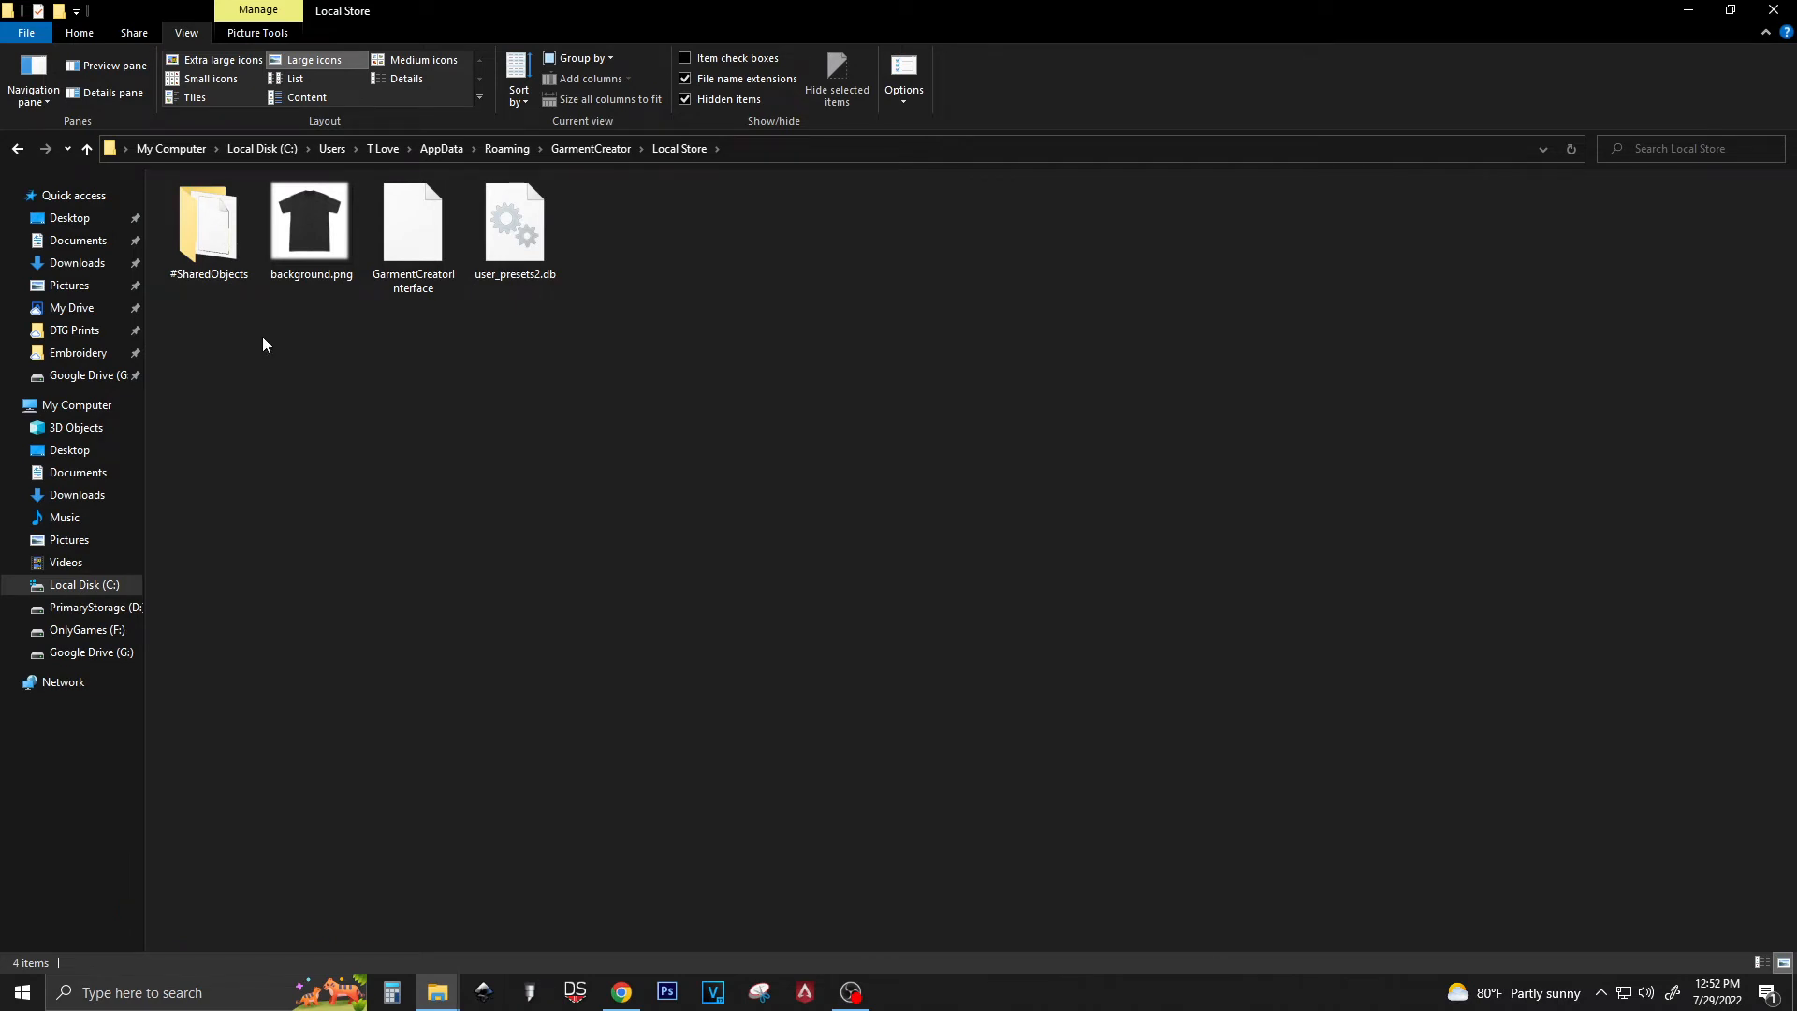
Step: Create an empty file named EnableReverseMode with no extension in Local Store, confirming the warning
right_click(264, 344)
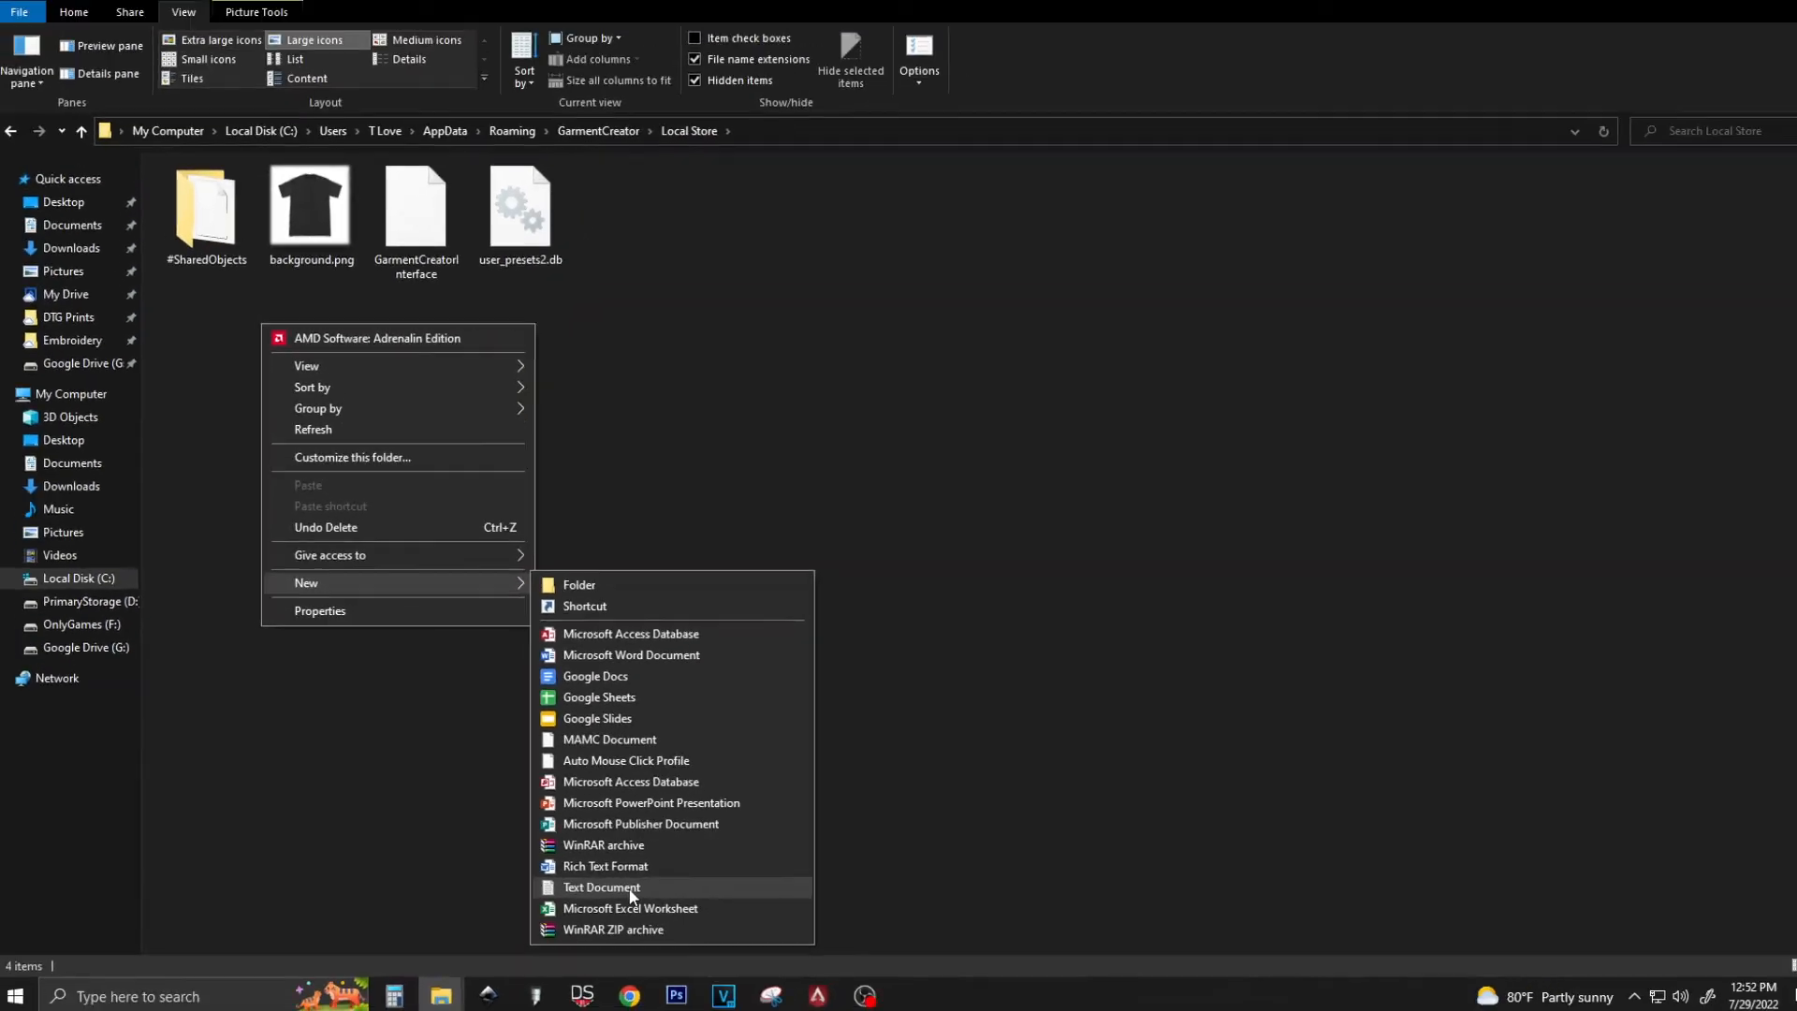
left_click(601, 888)
type("EnableReverseMode")
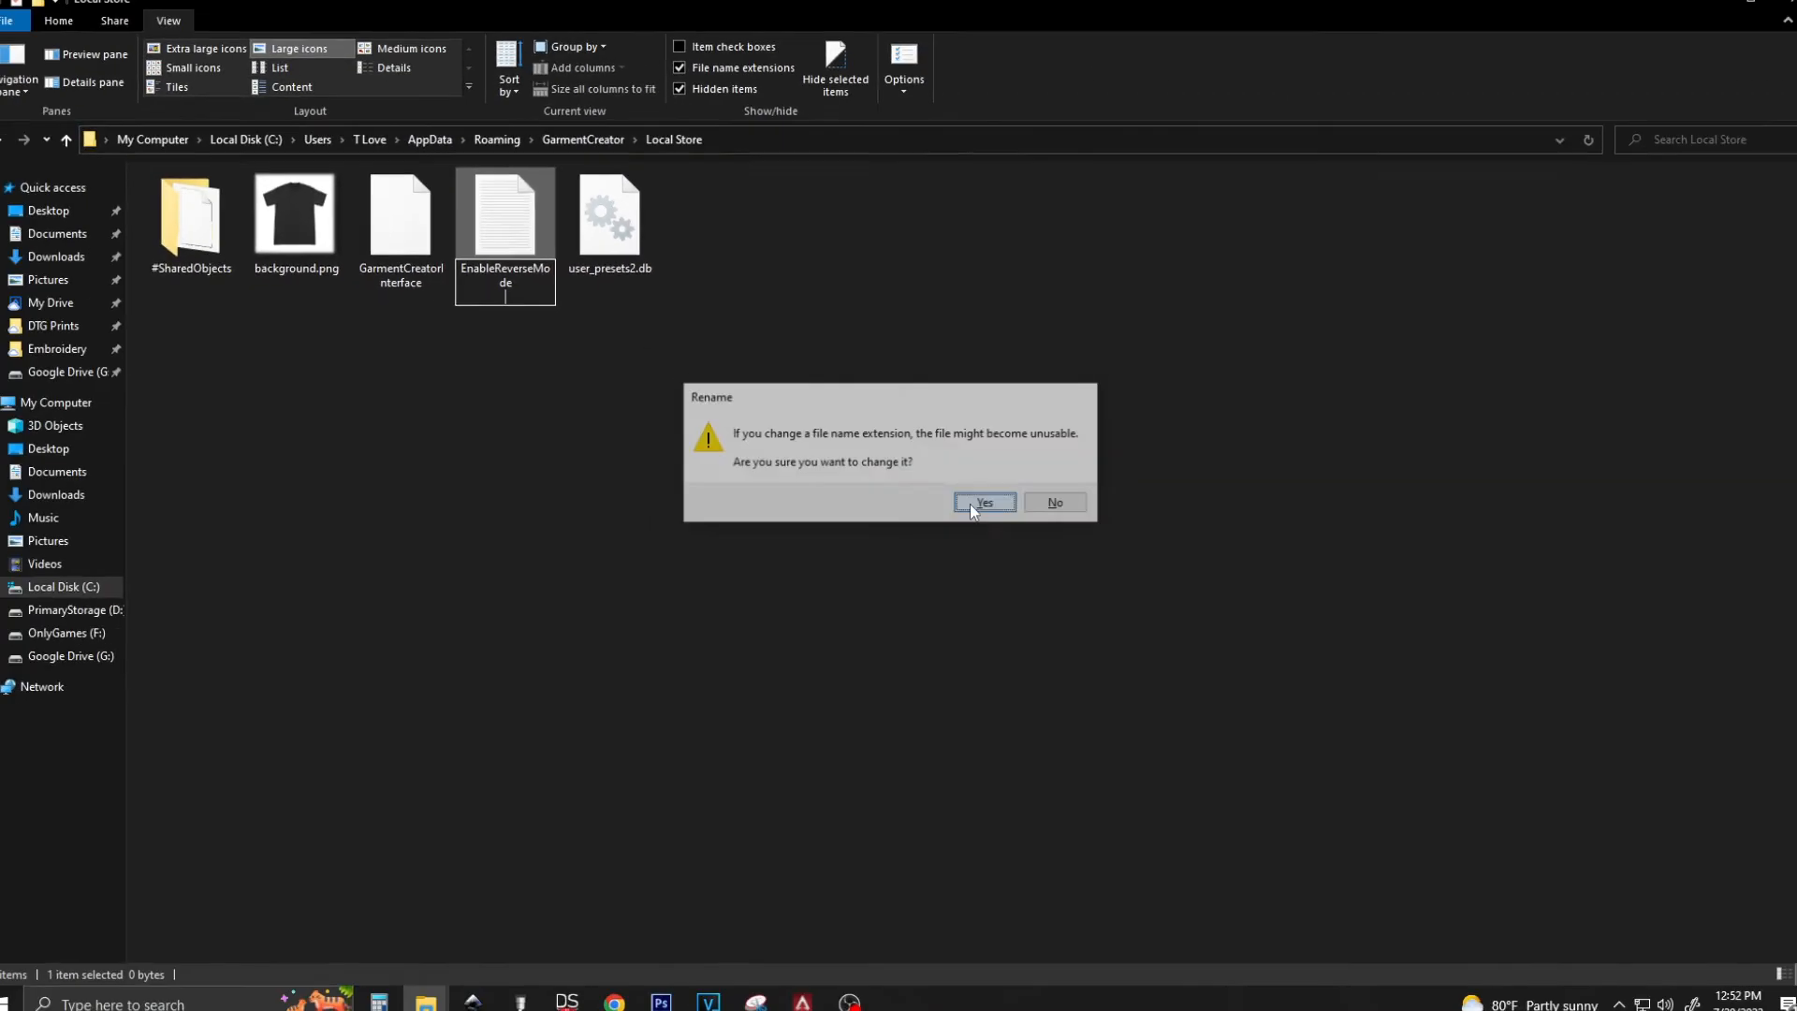
left_click(982, 502)
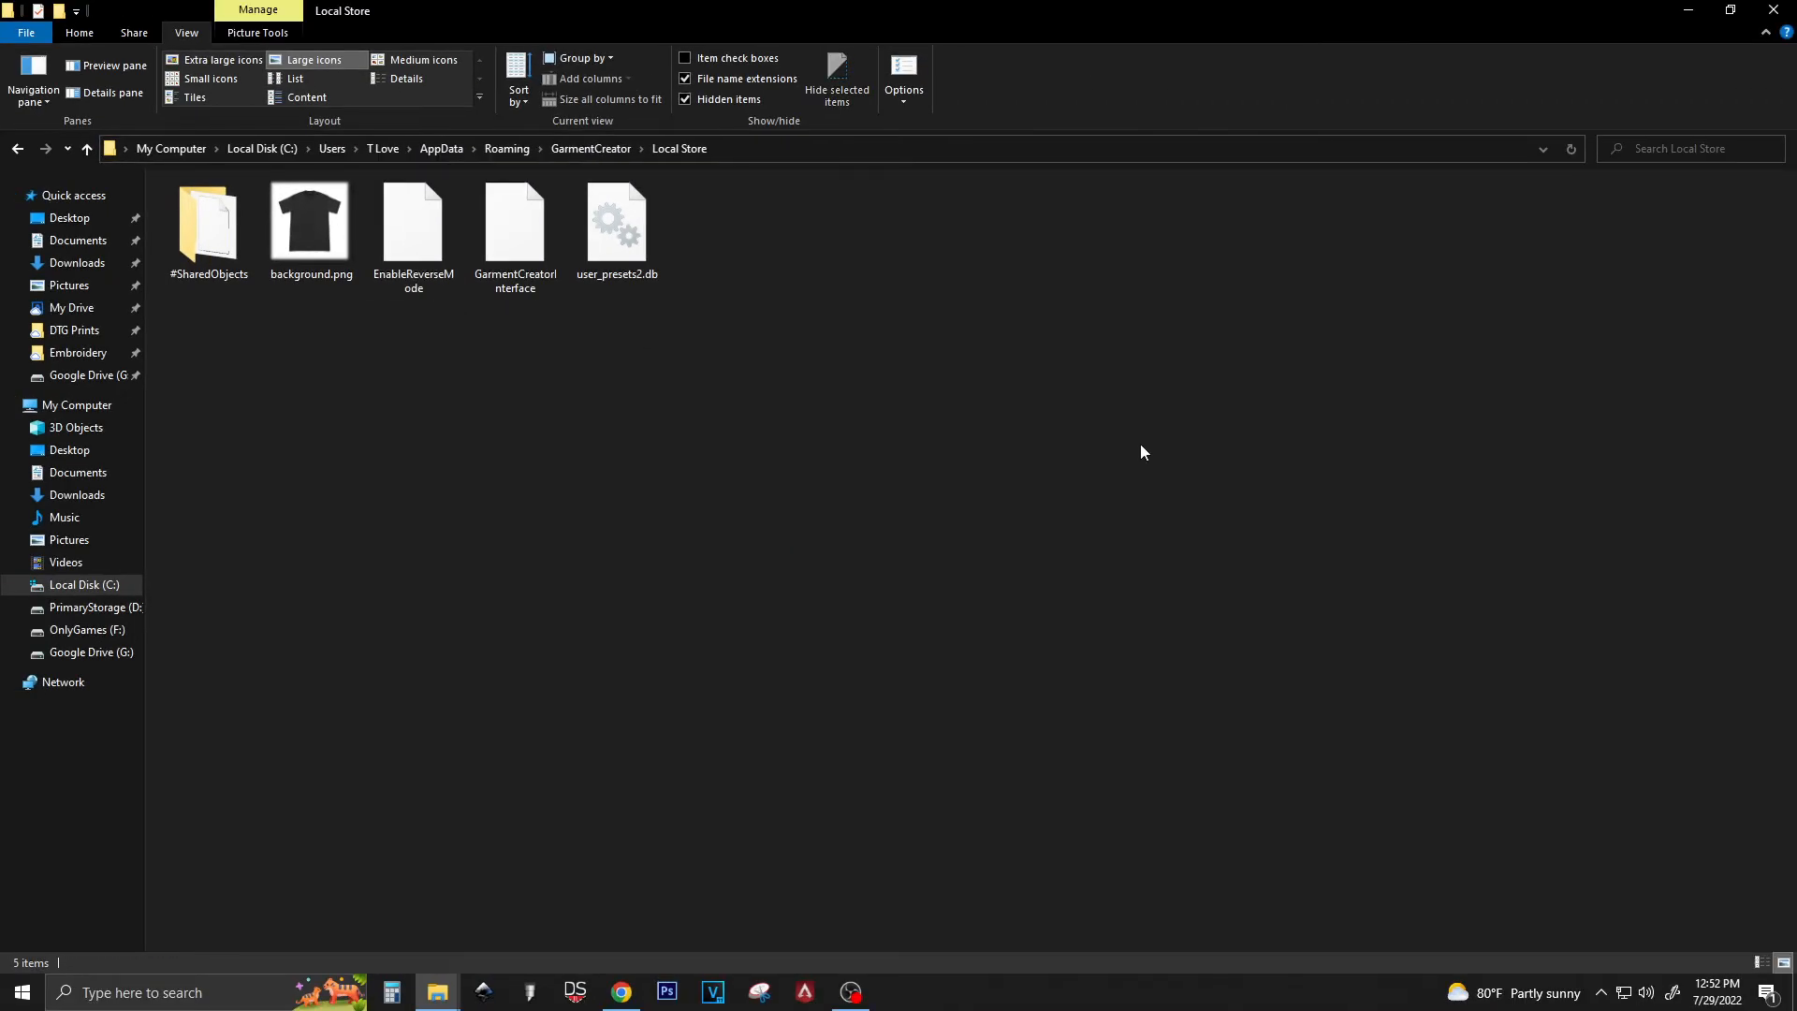
Step: Search 'garmen' in the Start menu to relaunch Garment Creator with Ink Order Reverse
type("garmen")
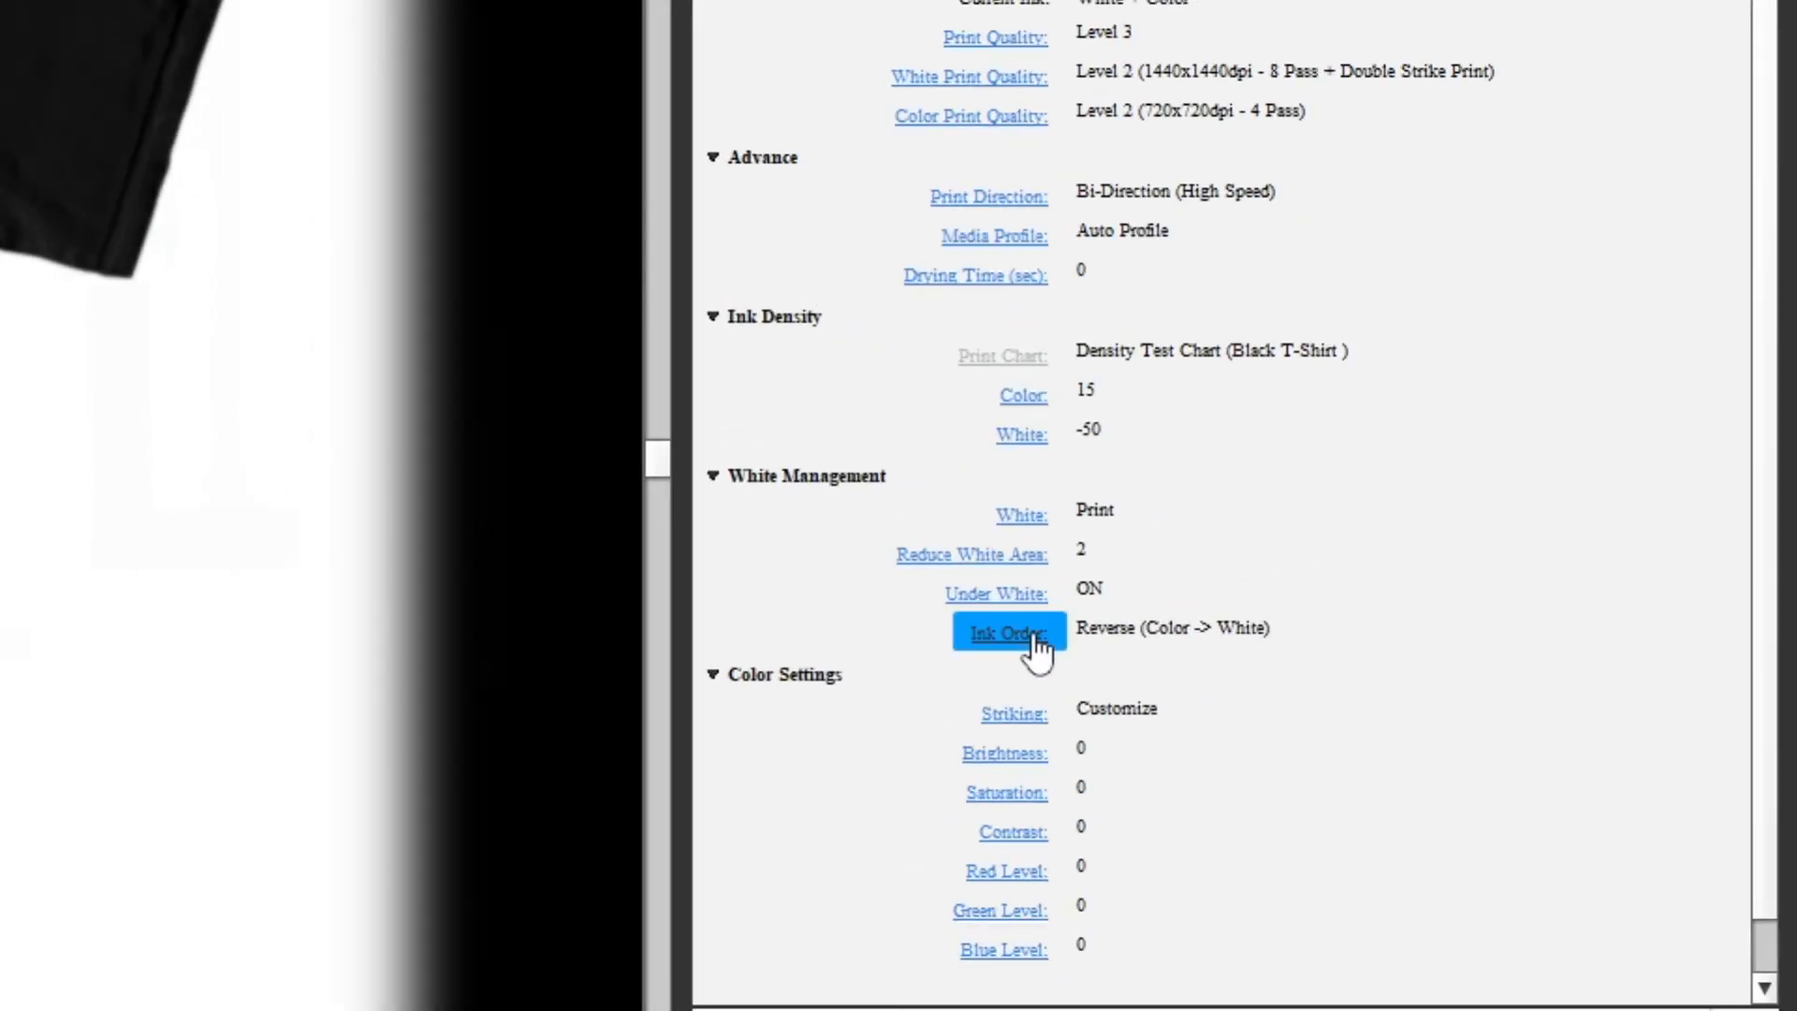
Step: Reveal the Ink Order choices, Normal (White -> Color) and Reverse (Color -> White), with Reverse chosen
left_click(1006, 633)
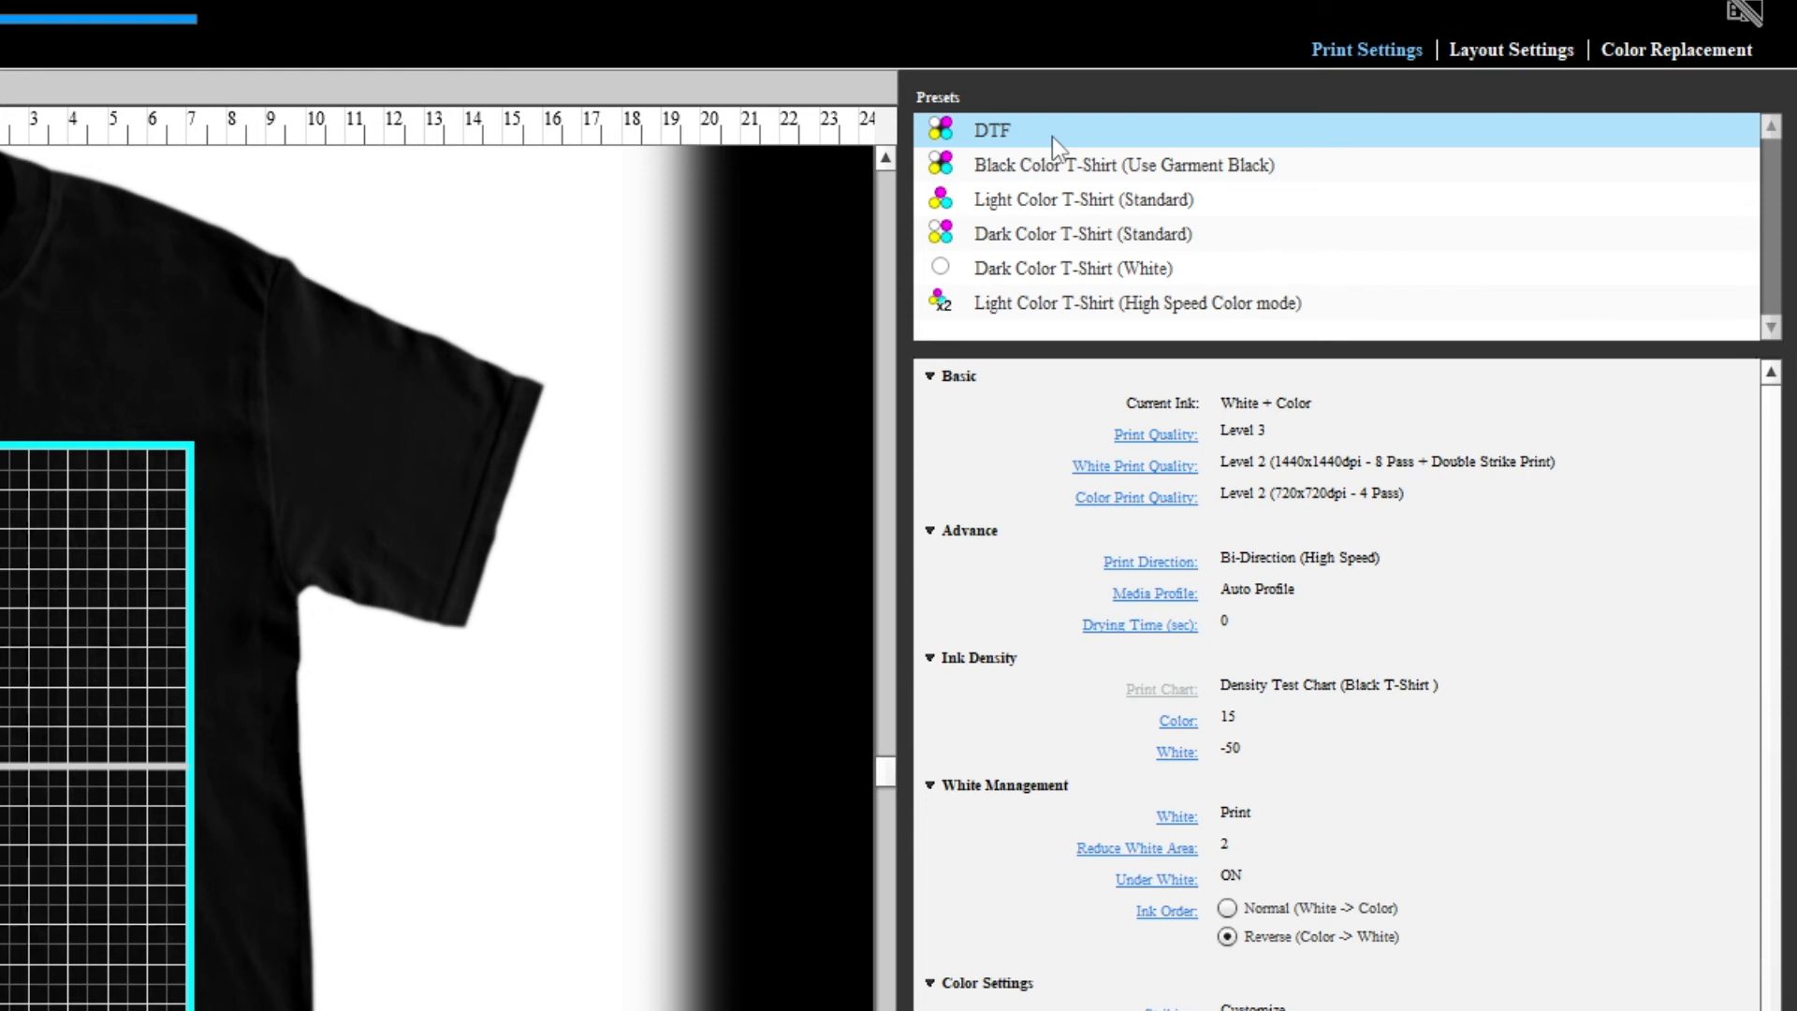
mouse_move(1214, 152)
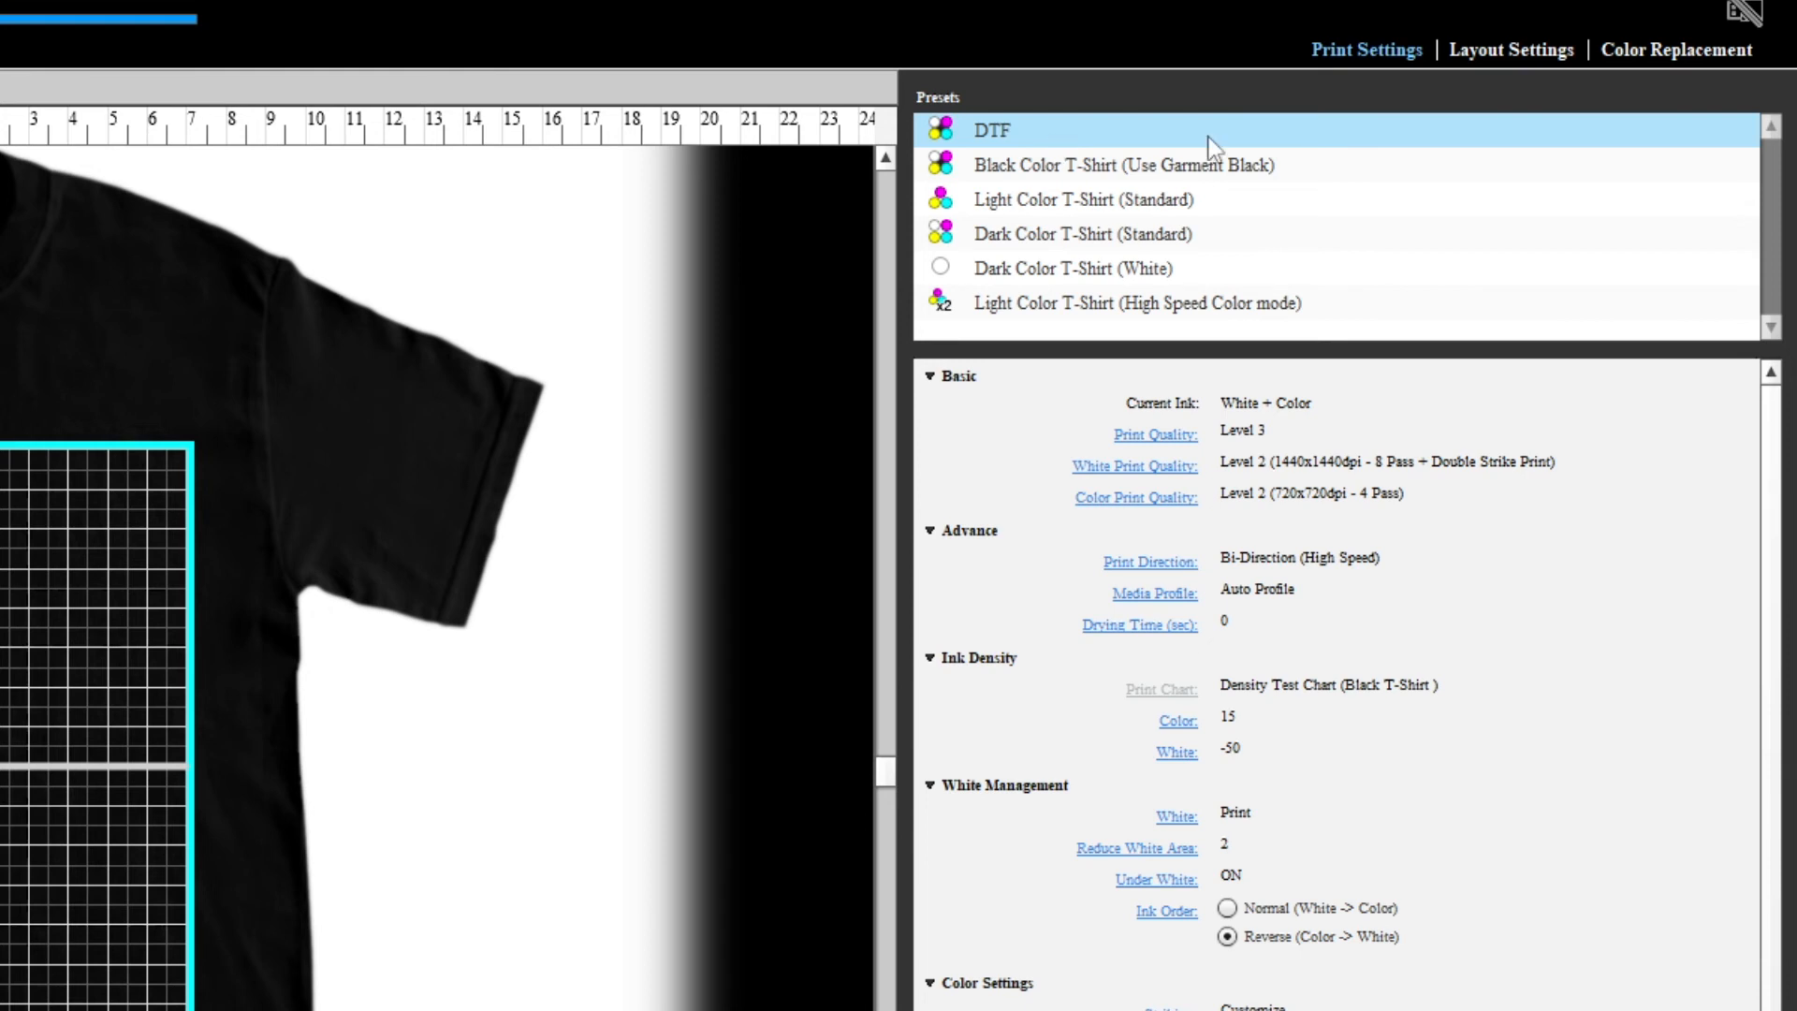